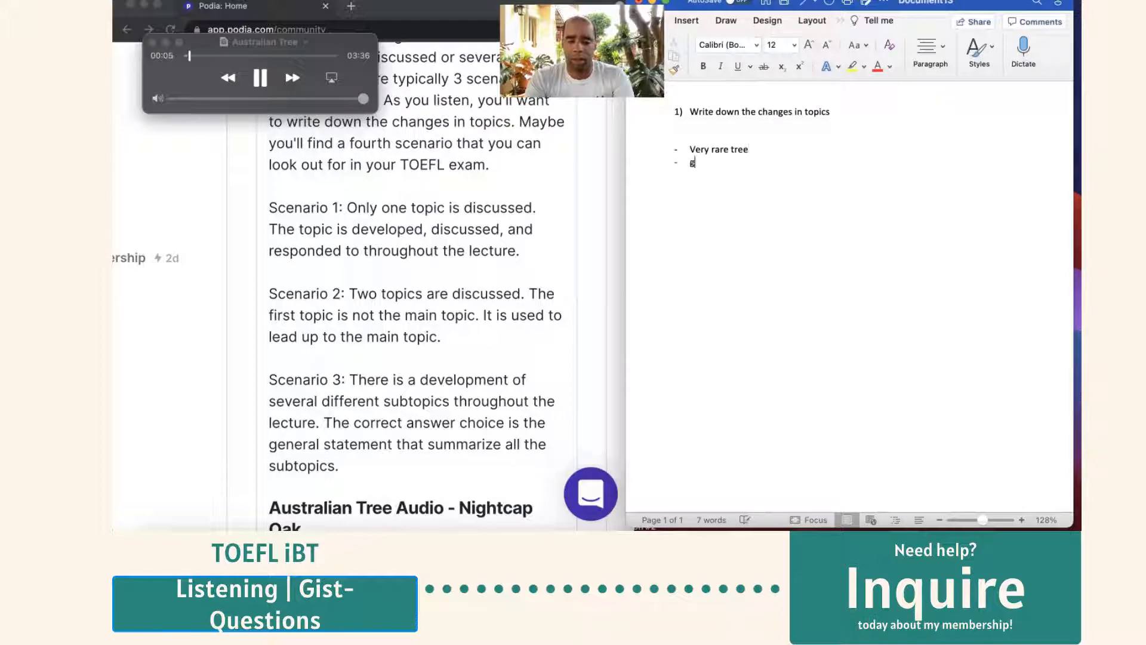
text(rows in aussie)
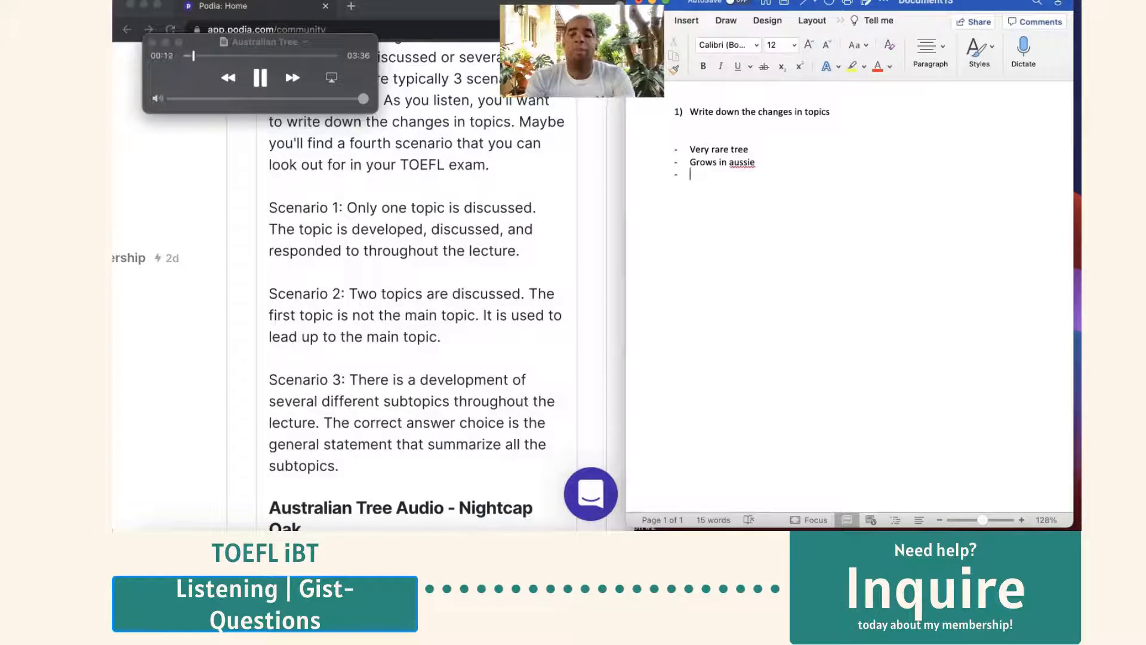
text(discovered just a few years ago)
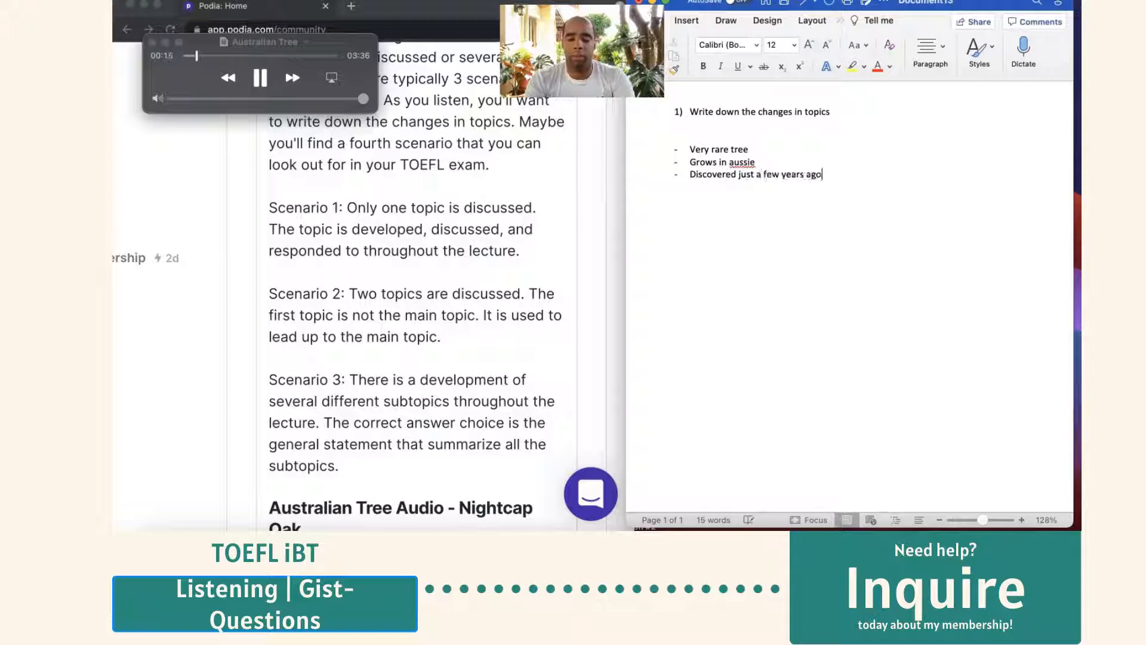
text(Rare remained)
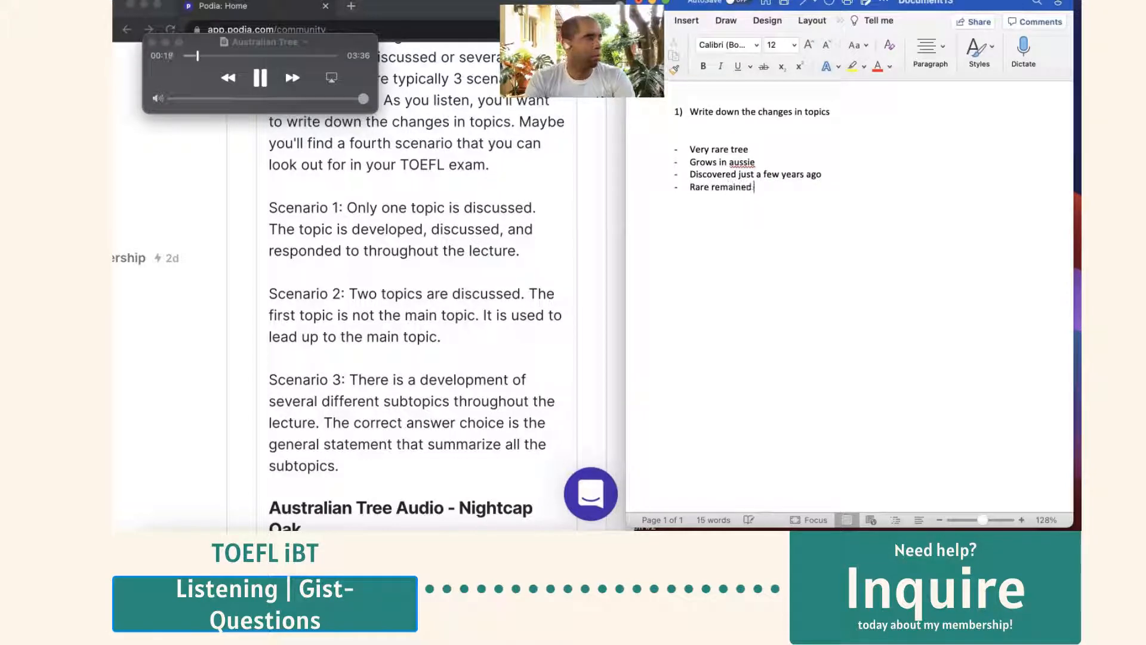
text(out of sight)
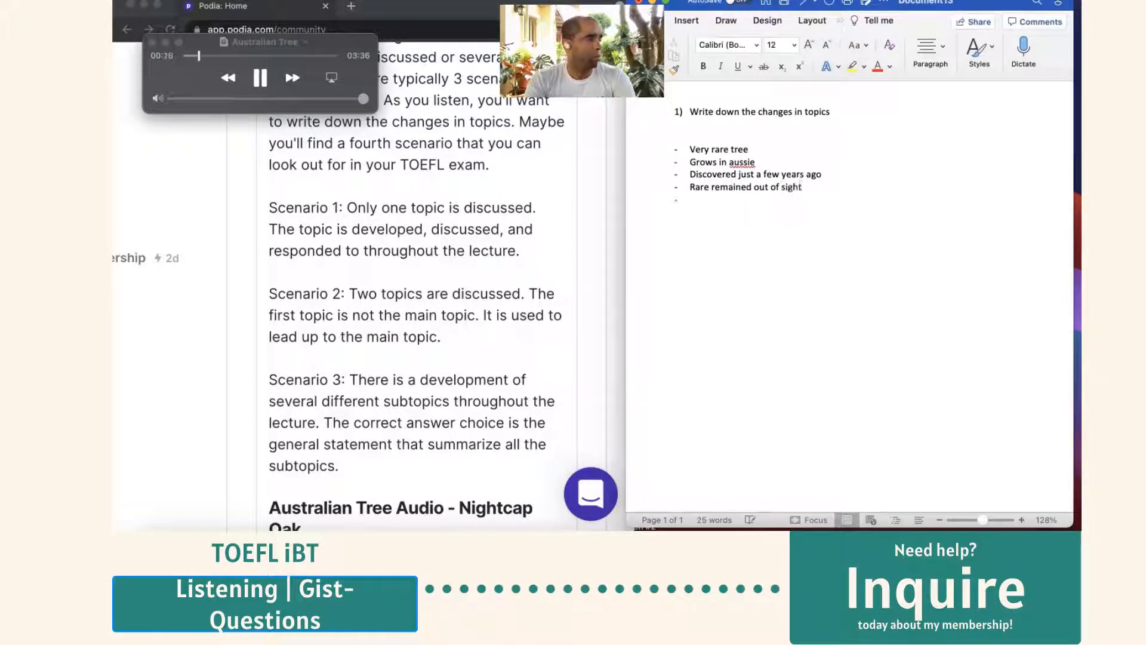
text(200 in e)
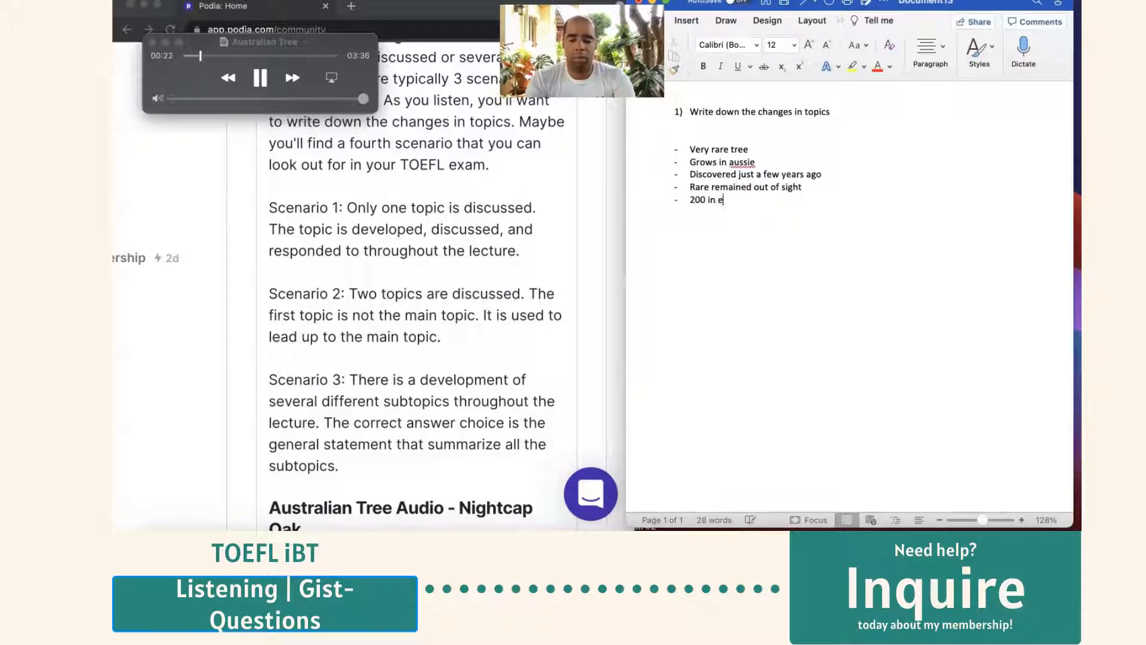
text(xistence)
text(Norther part of)
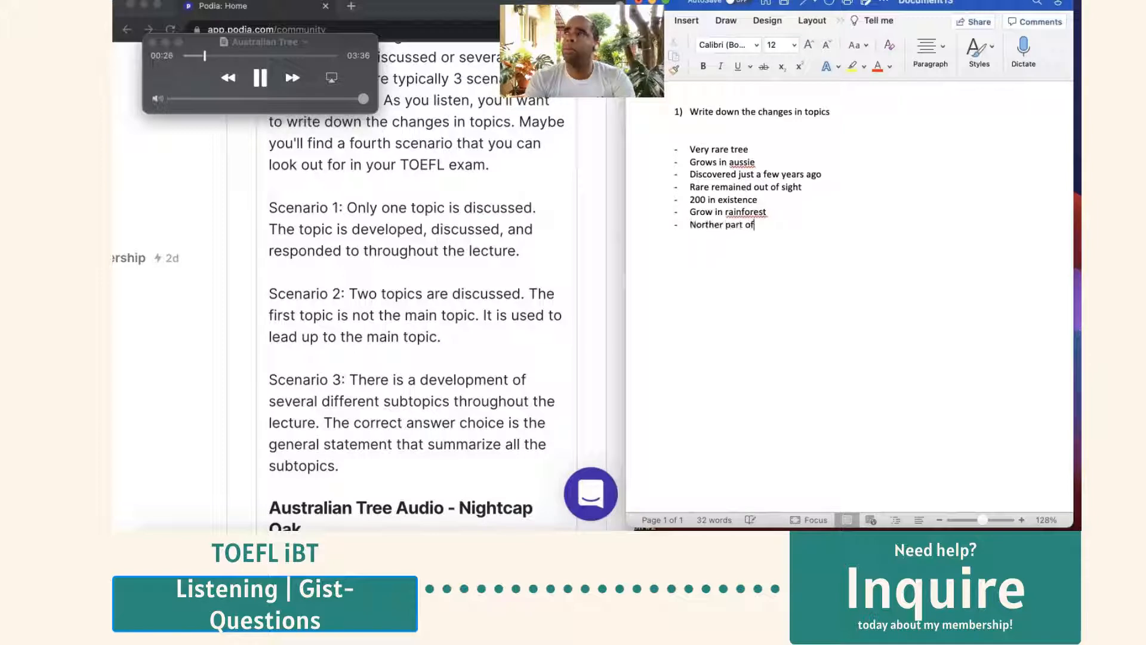
text(aussie in a)
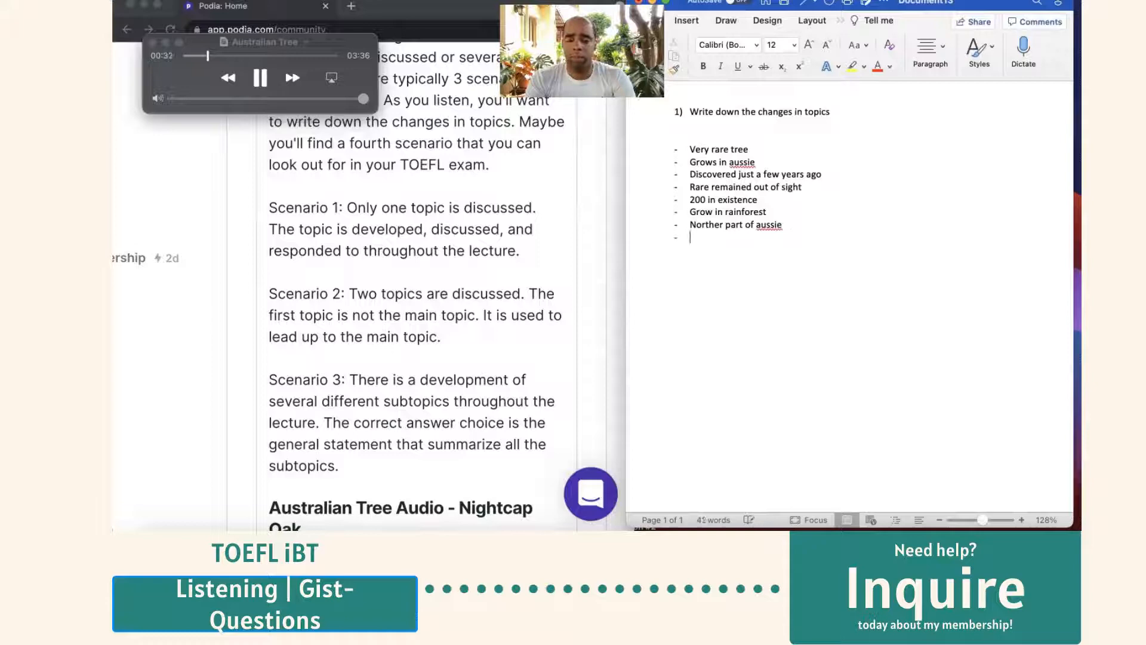
text(Very similar to ancient species of tree existed 100 million years ag)
text(Fossils f)
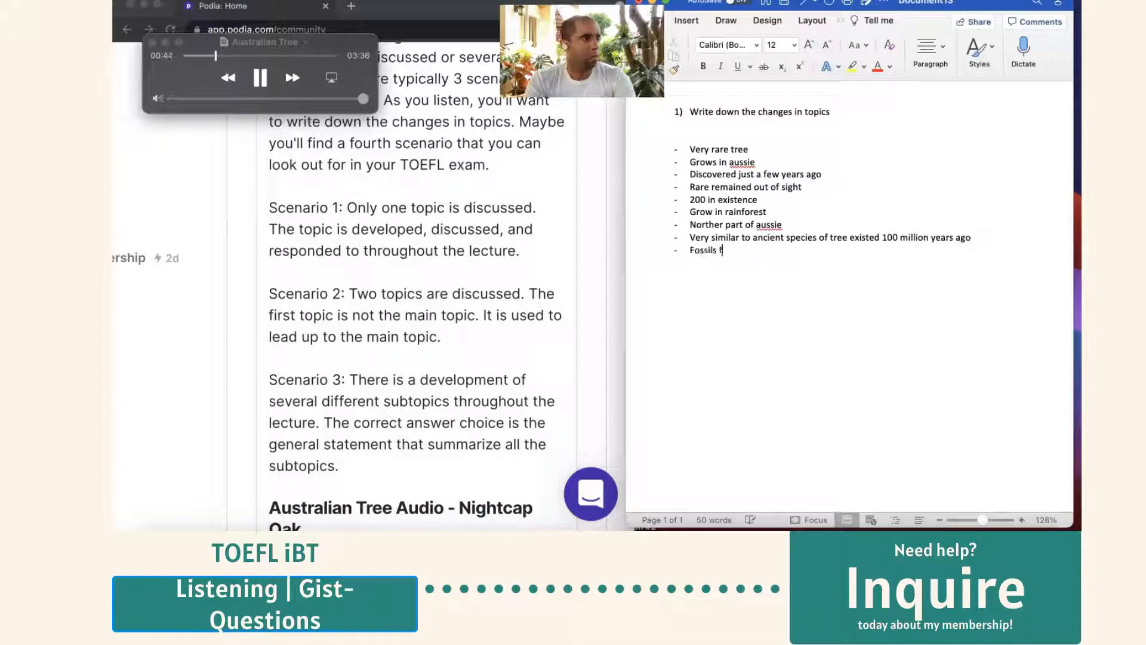
text(ound look like it)
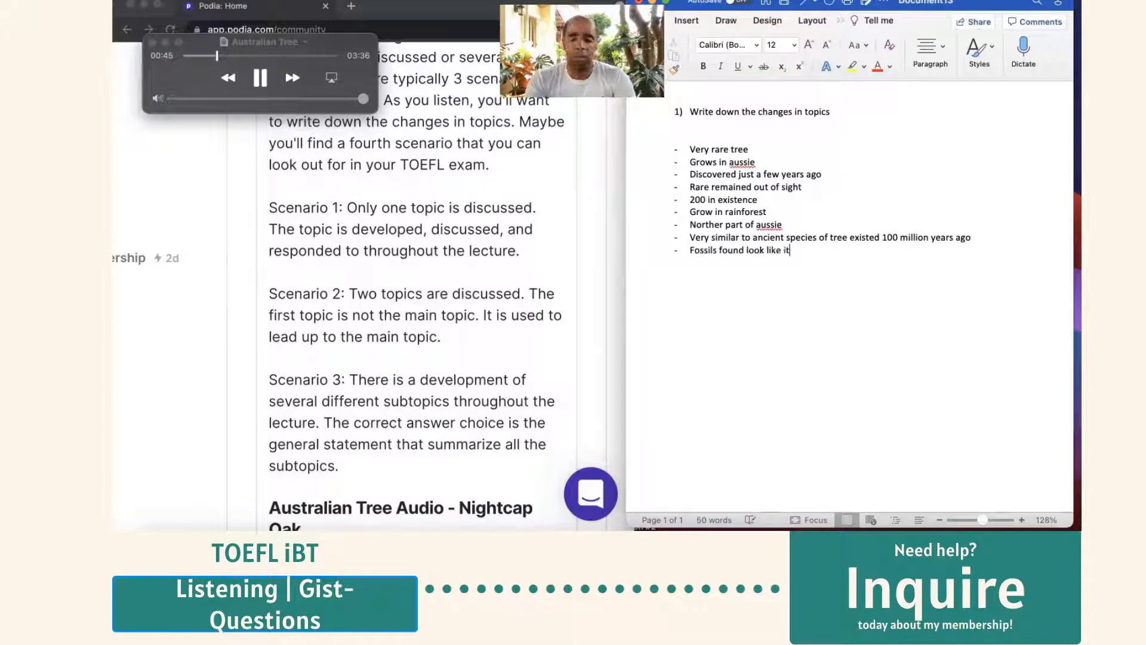
text(Primitive)
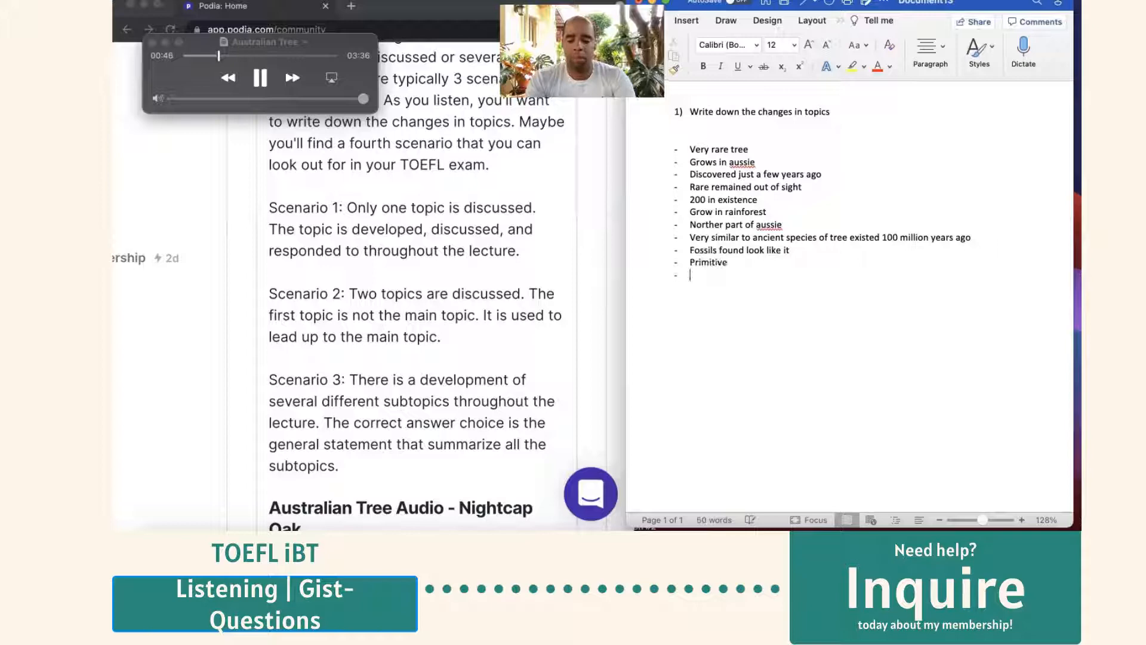
text(Living fossil)
text(Lasted all these year)
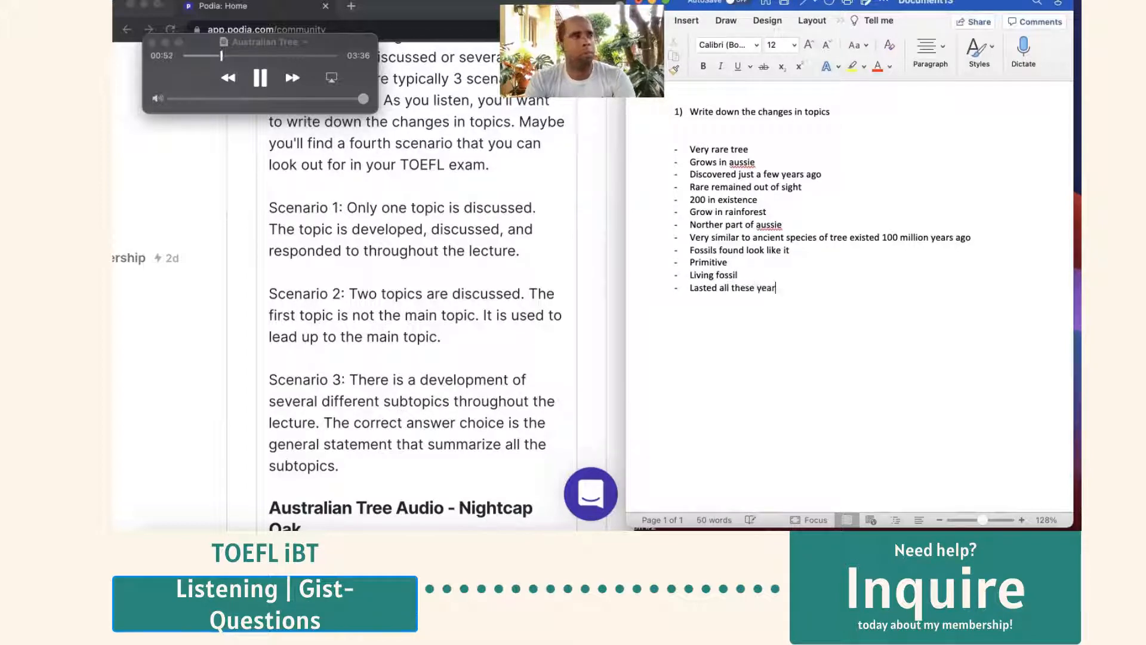
text(Changed very little)
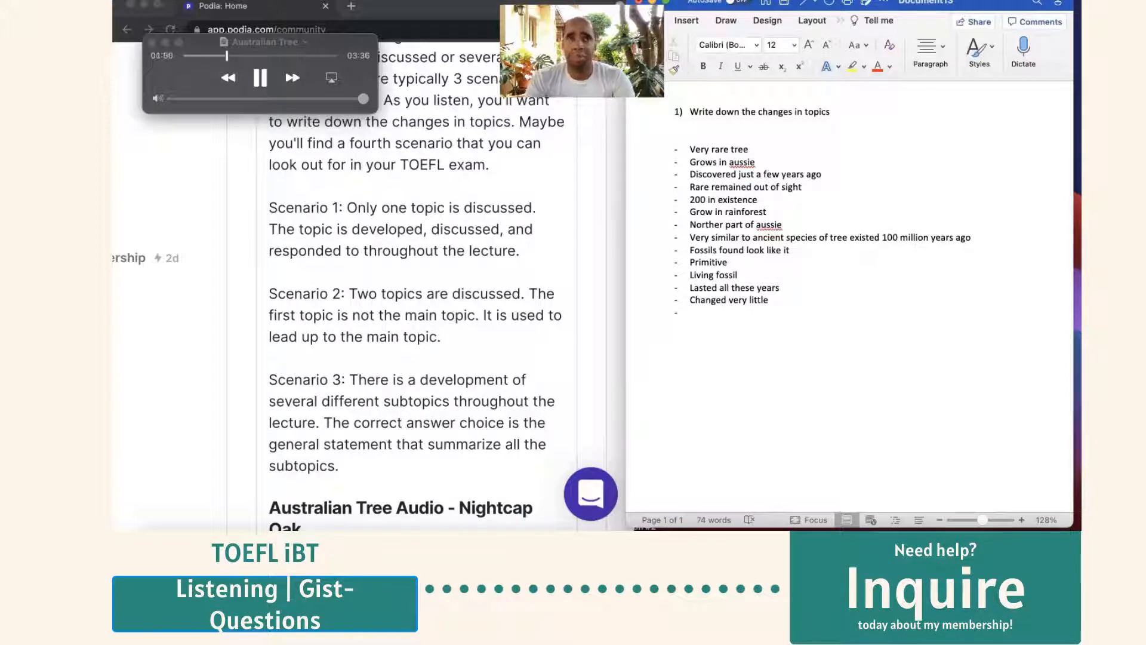
text(Few pictures)
text(Flowers are clusters at base of leaves)
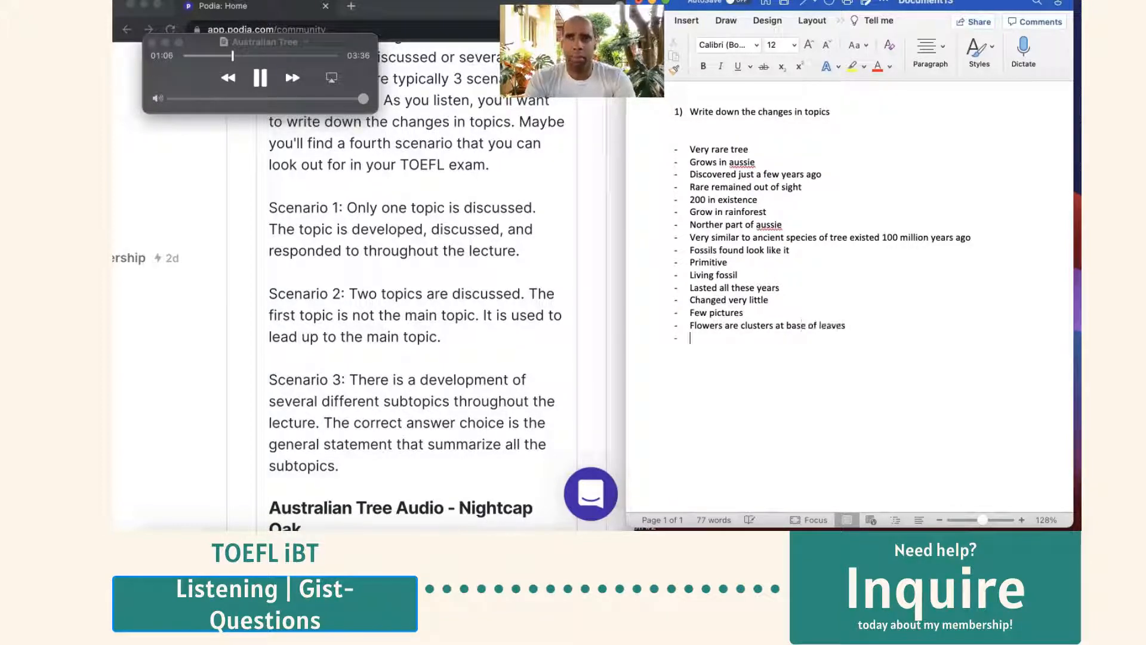
text(Since discovery)
text(Questions to be answere)
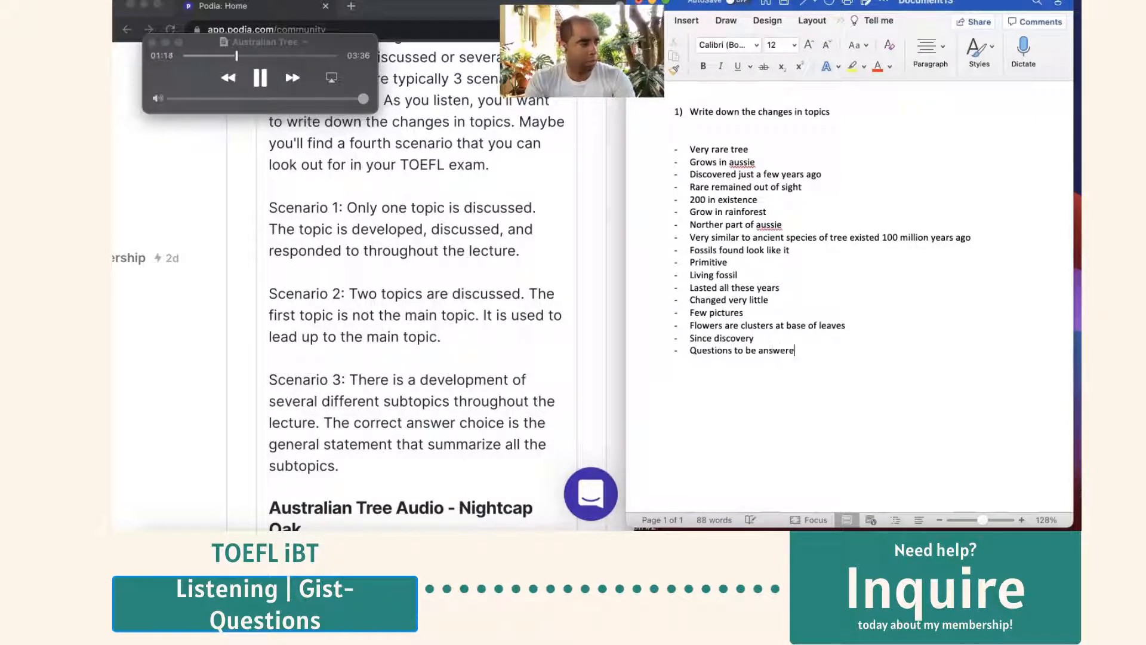
text(Why so rare)
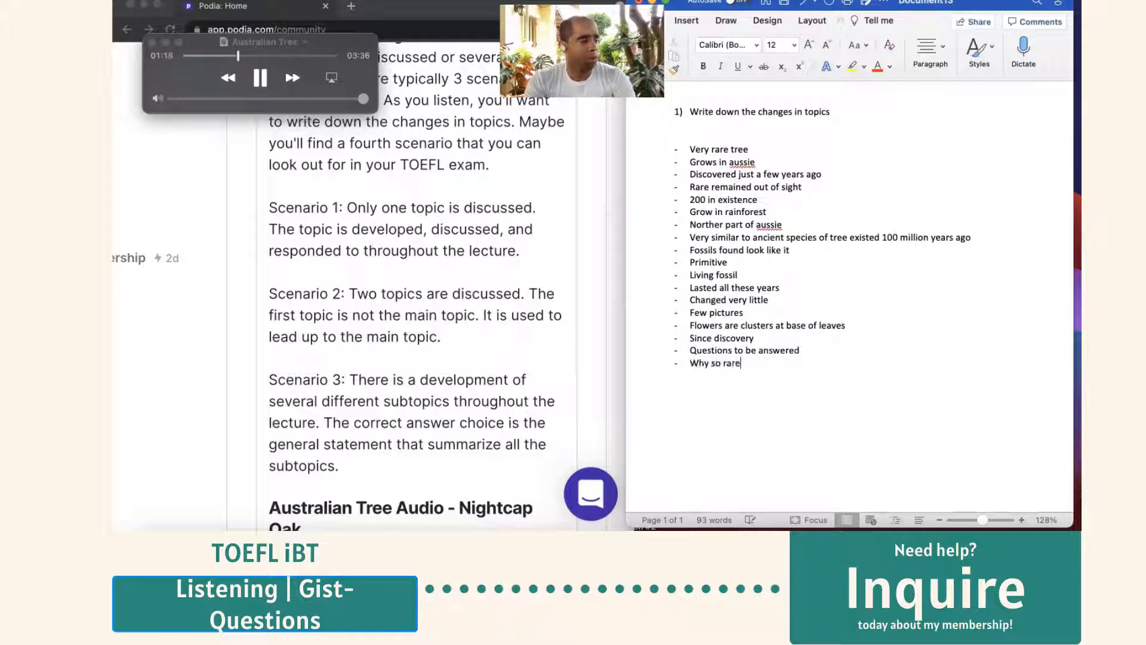
text(How would it)
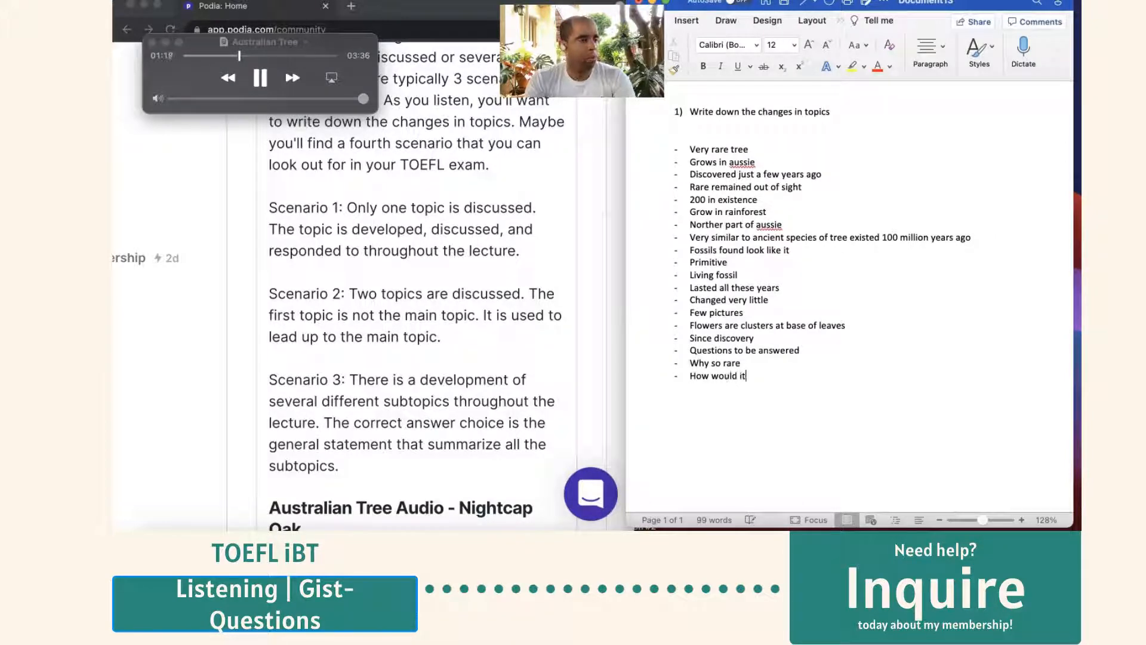
text(reproduce and spread)
text(Related?)
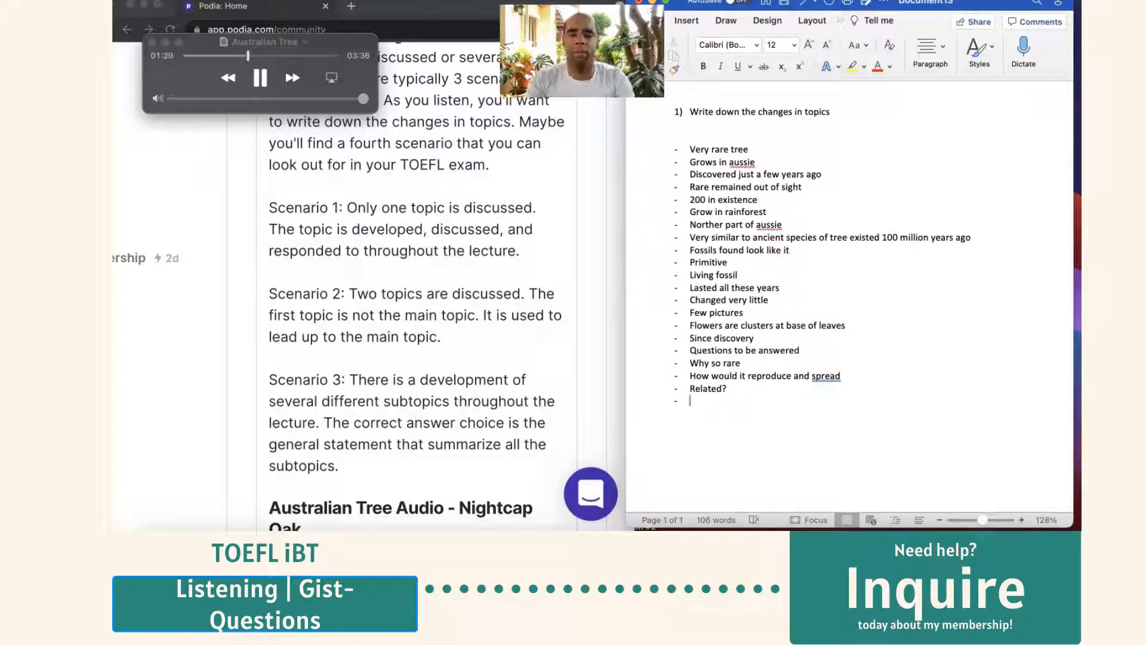
text(see)
text(Might not spread)
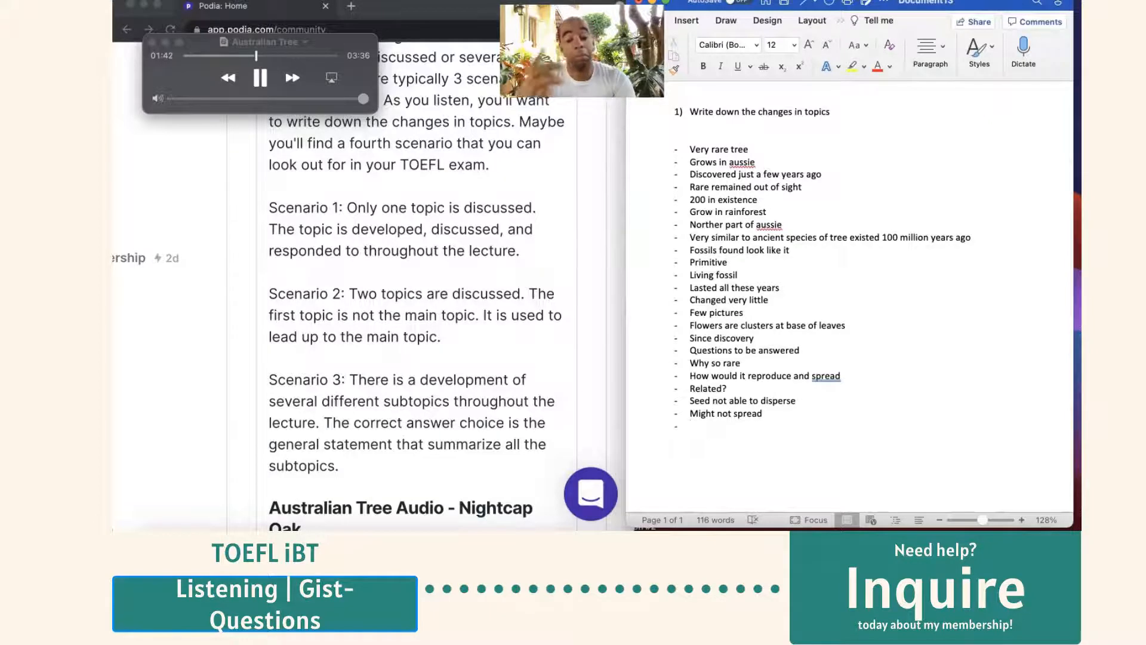
text(Limited area)
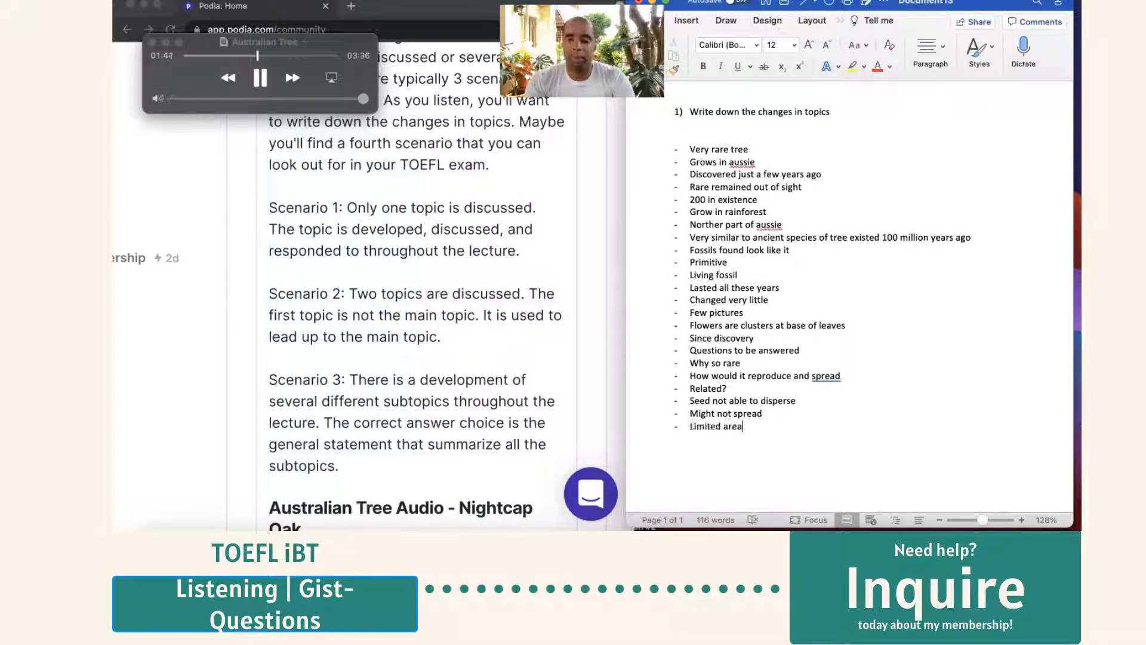
text(Its habitat b)
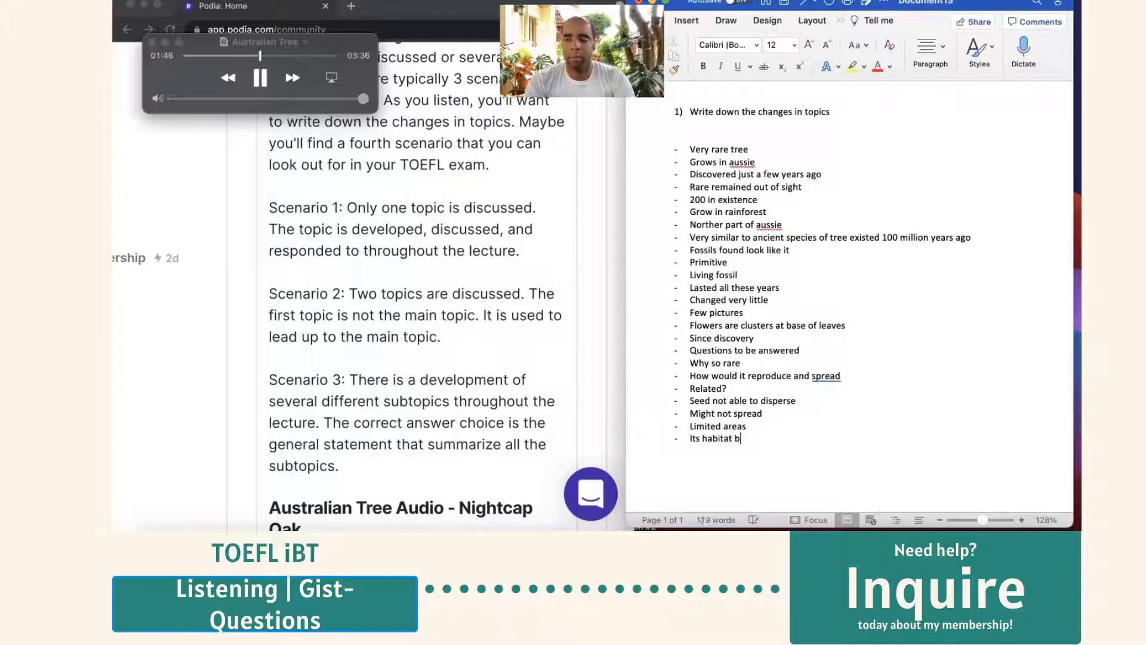
text(ust meet special require)
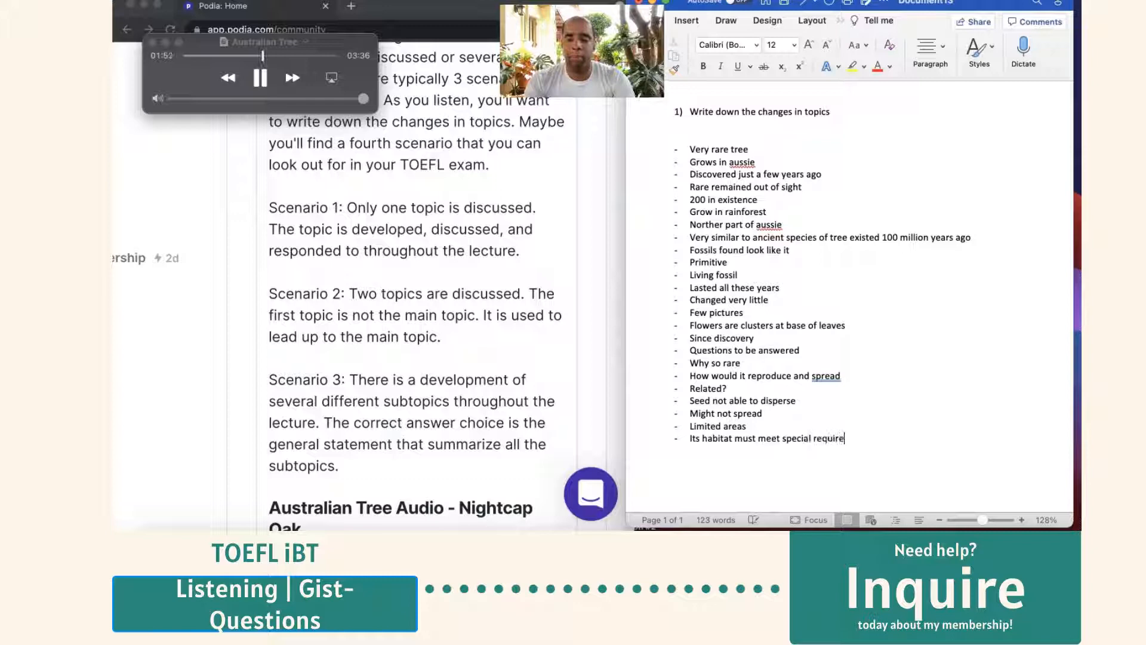
text(ments)
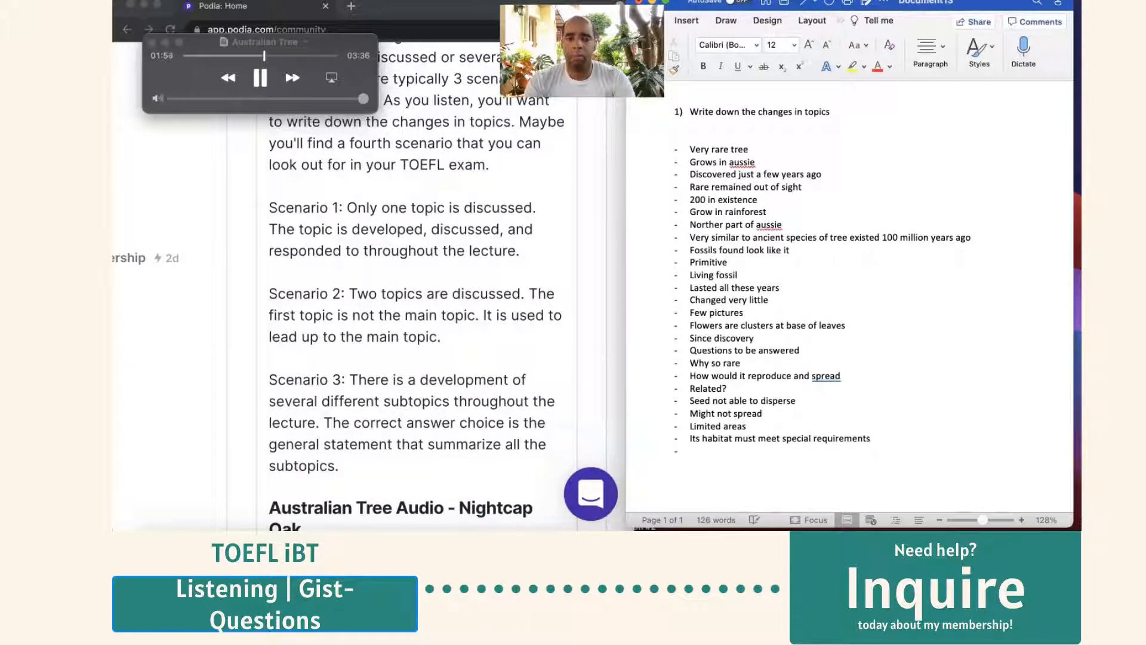
text(Much vaster than)
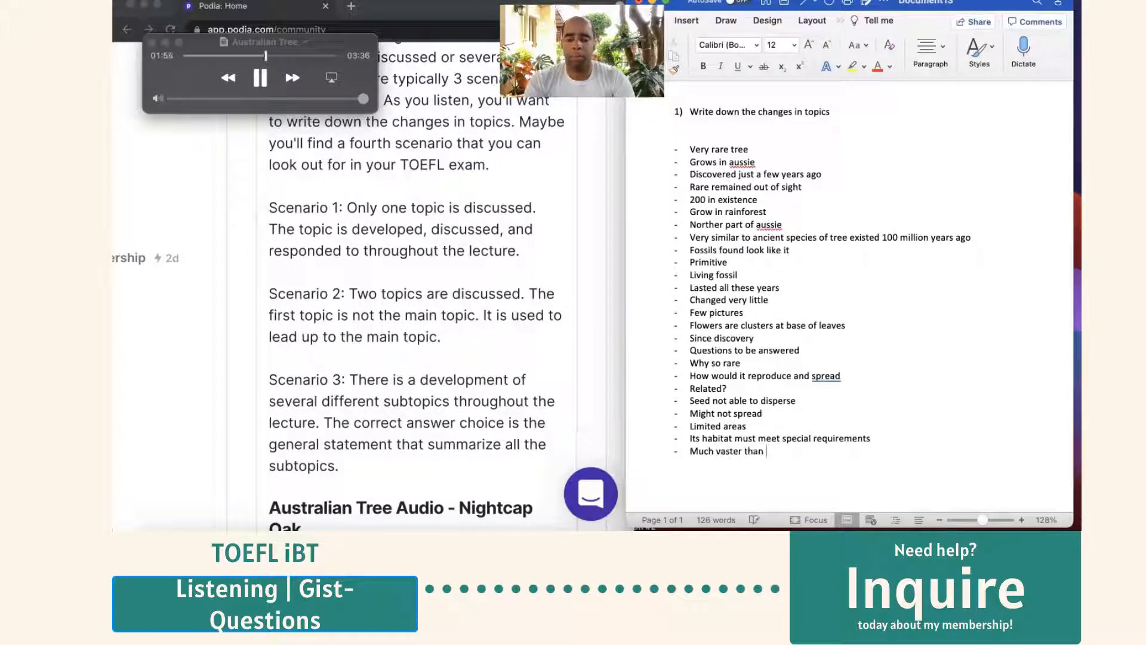
text(hectarers)
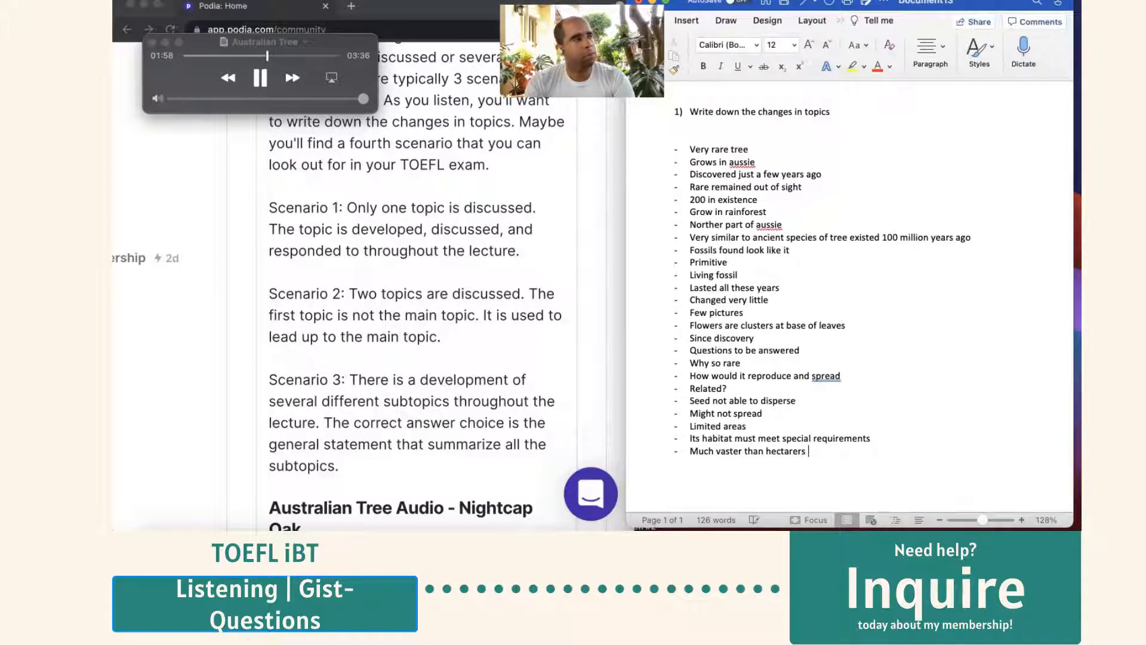
text(than it grows)
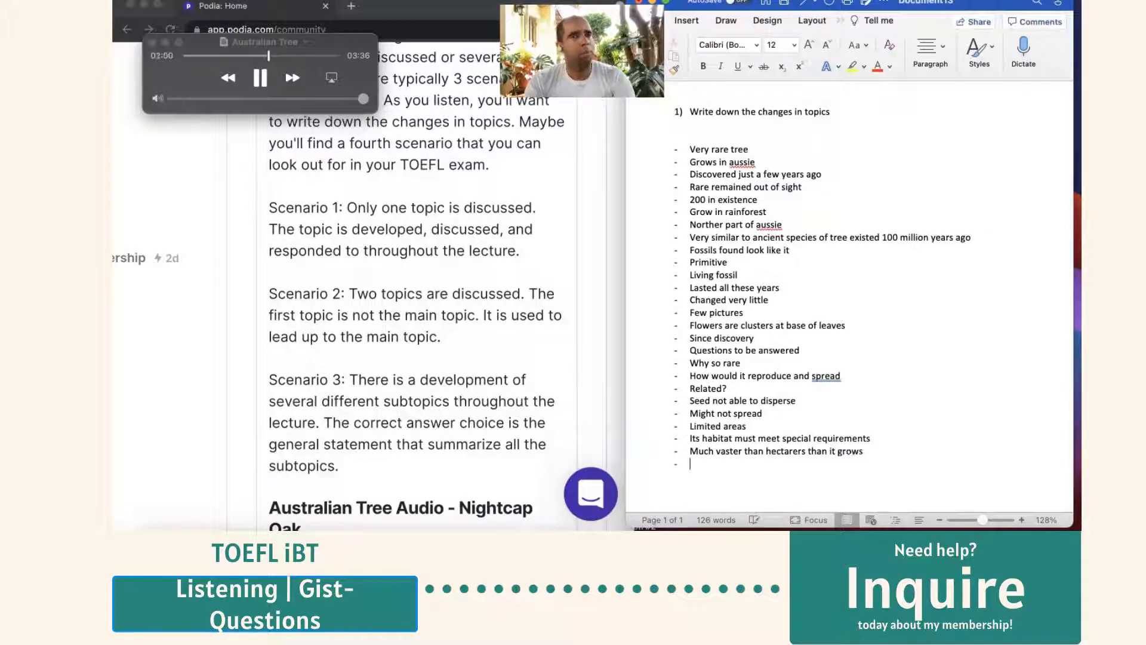
text(tr)
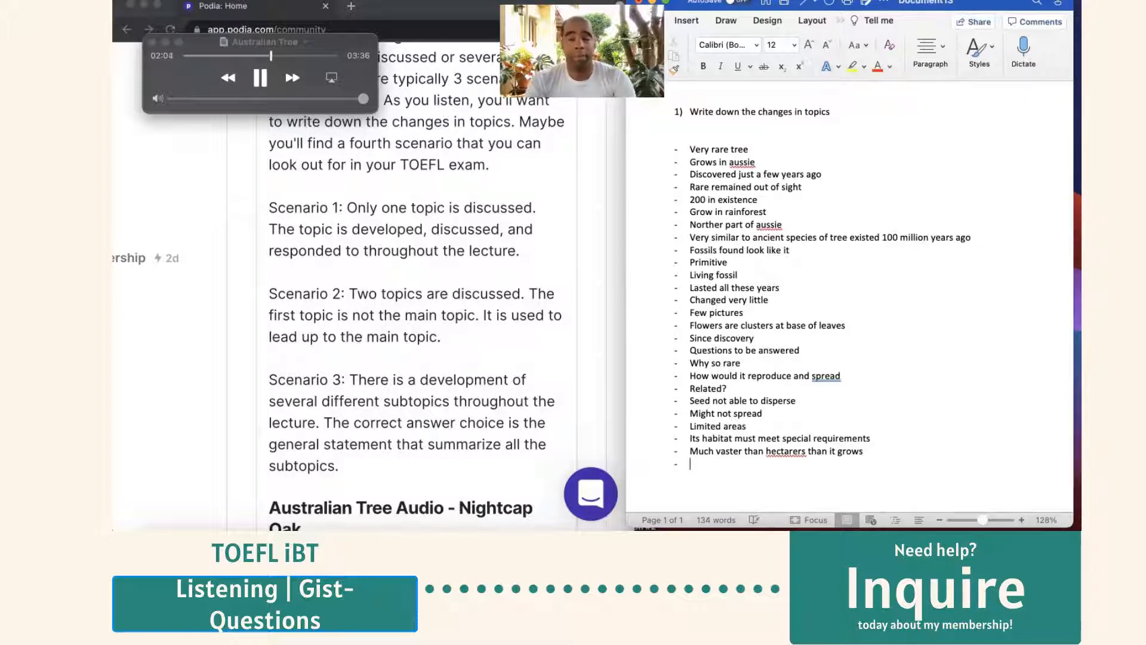
text(th)
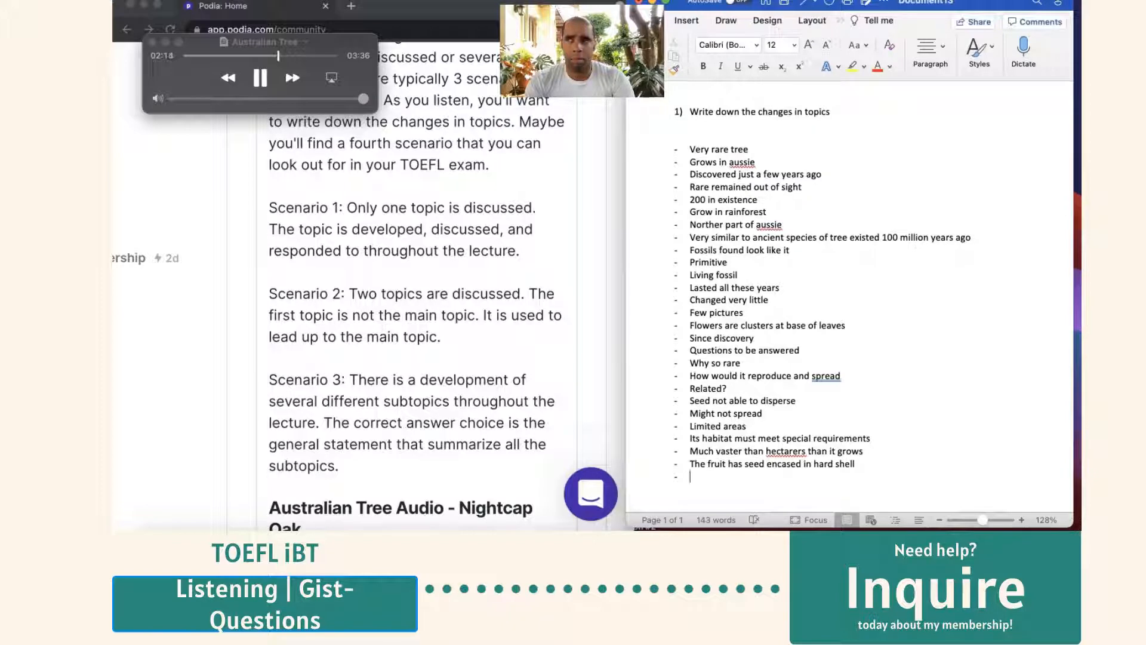
text(Seeds cannot)
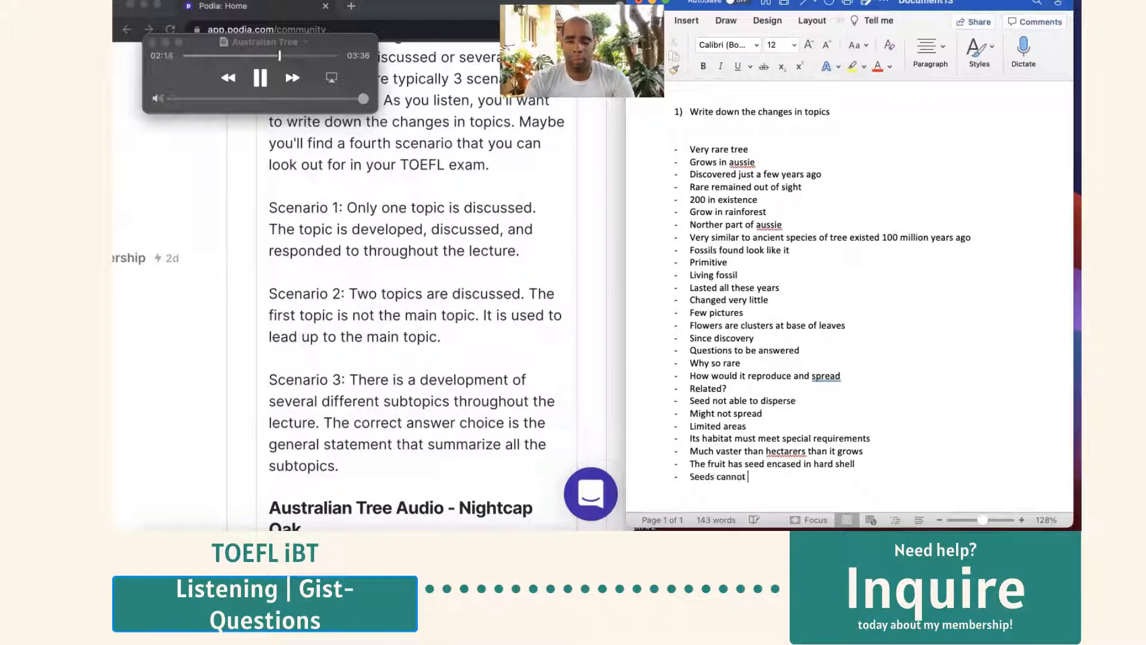
text(germinate if they remain stu)
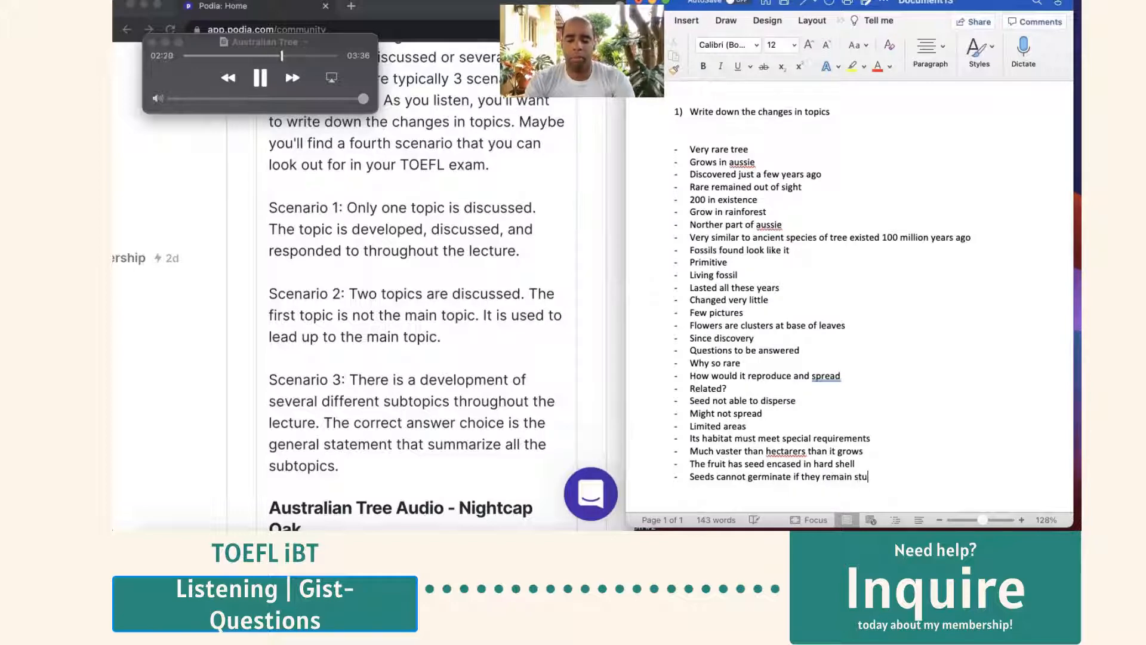
text(Two year window)
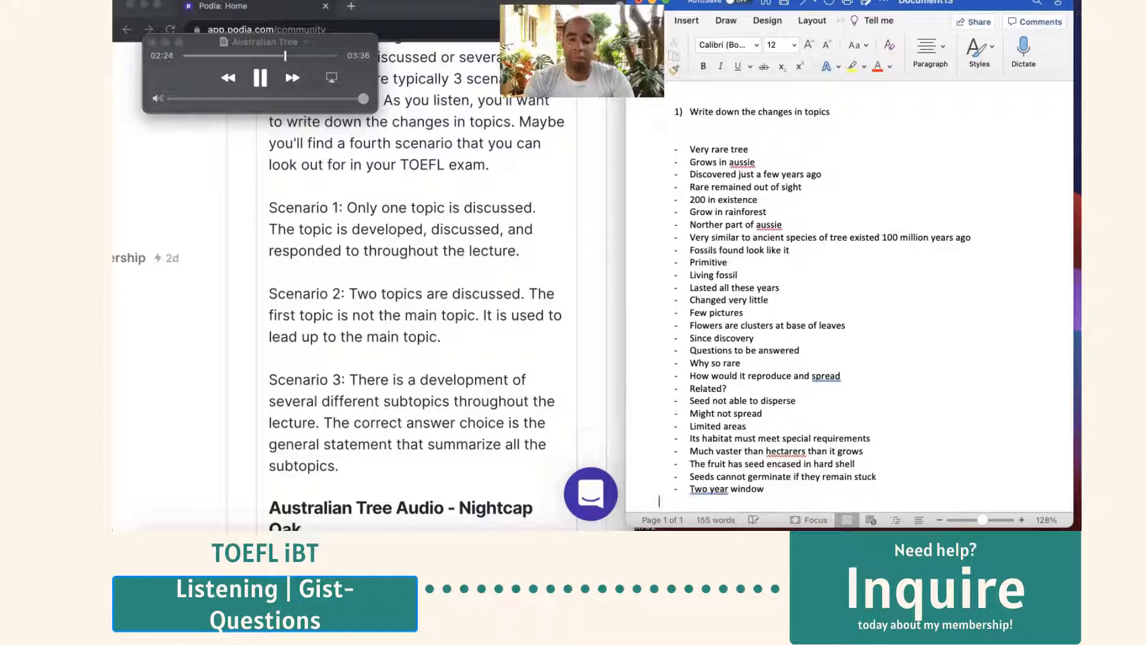
text(that it)
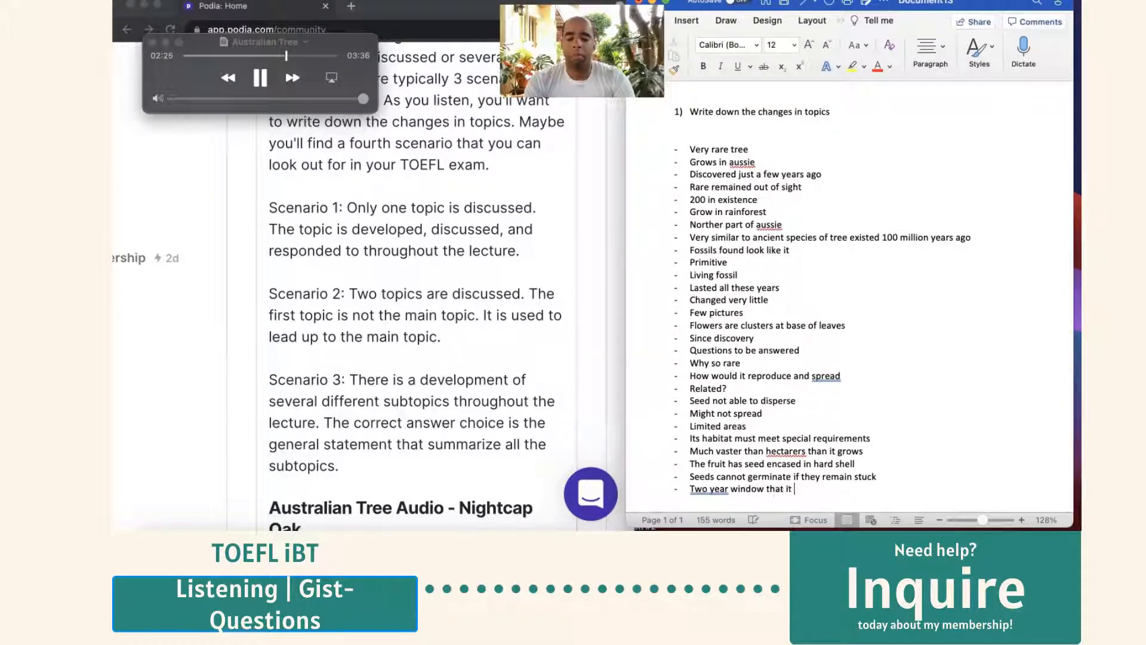
text(can germinate)
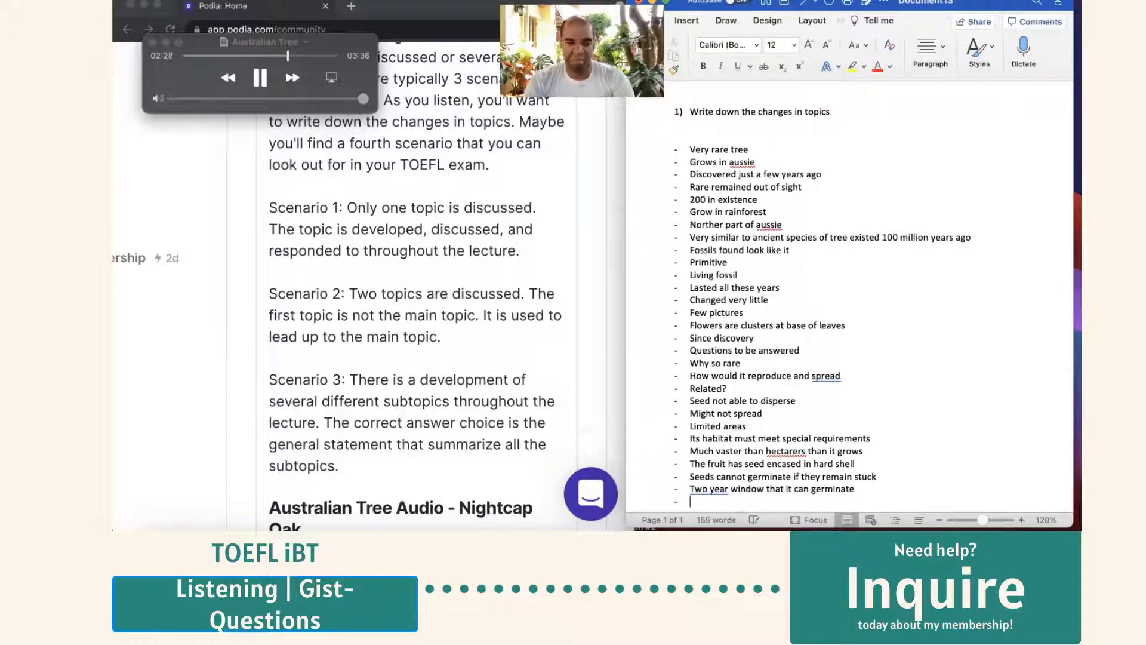
text(Species of rat that feasts on seed)
text(Why tr)
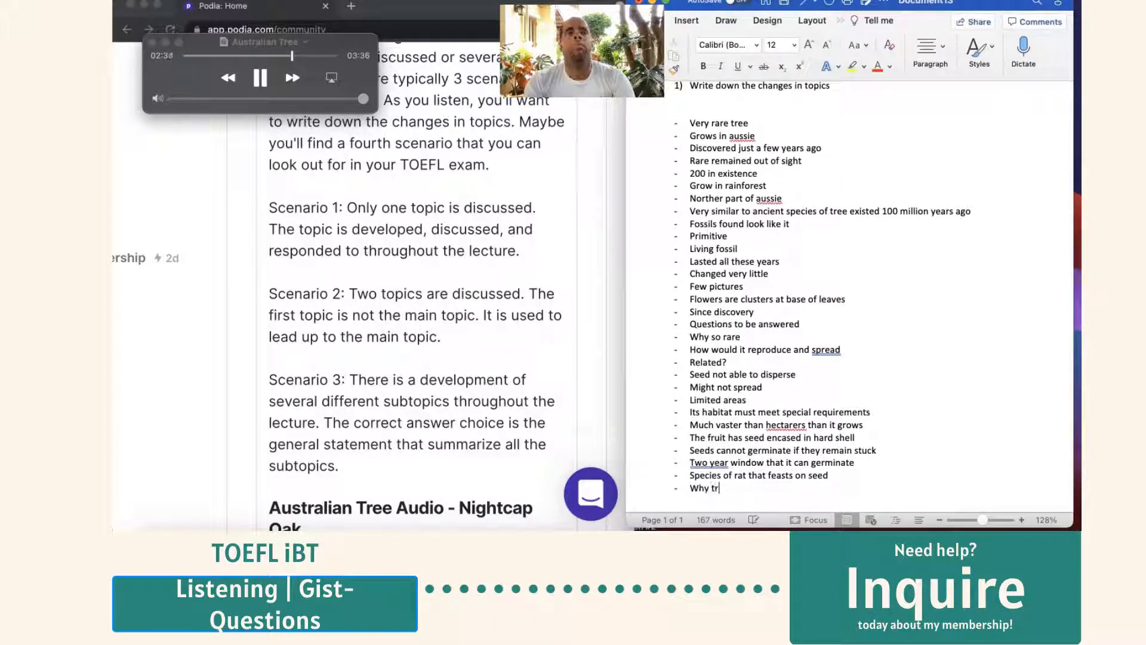
text(eet can't spread much)
text(Very fe)
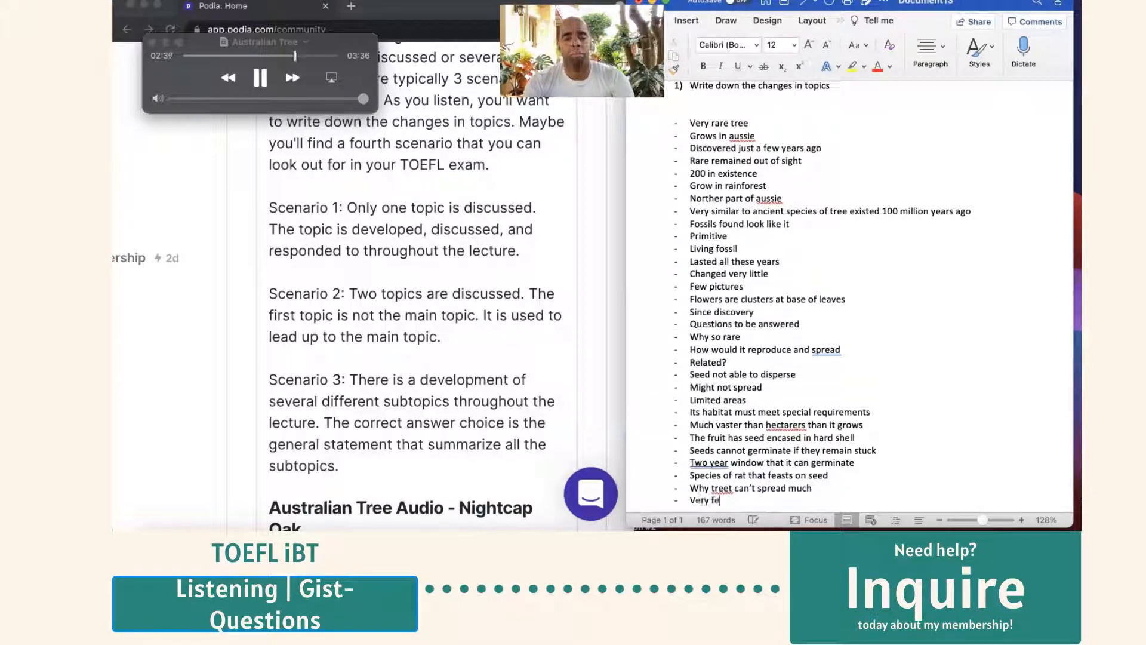
text(w seeds make it)
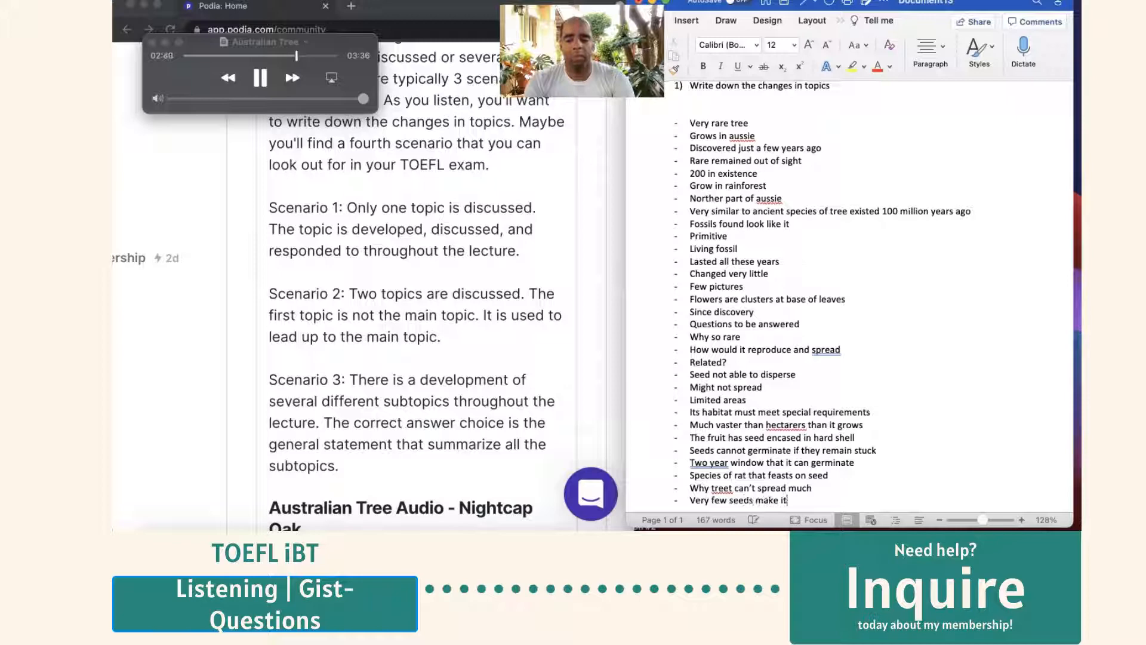
text(to germination)
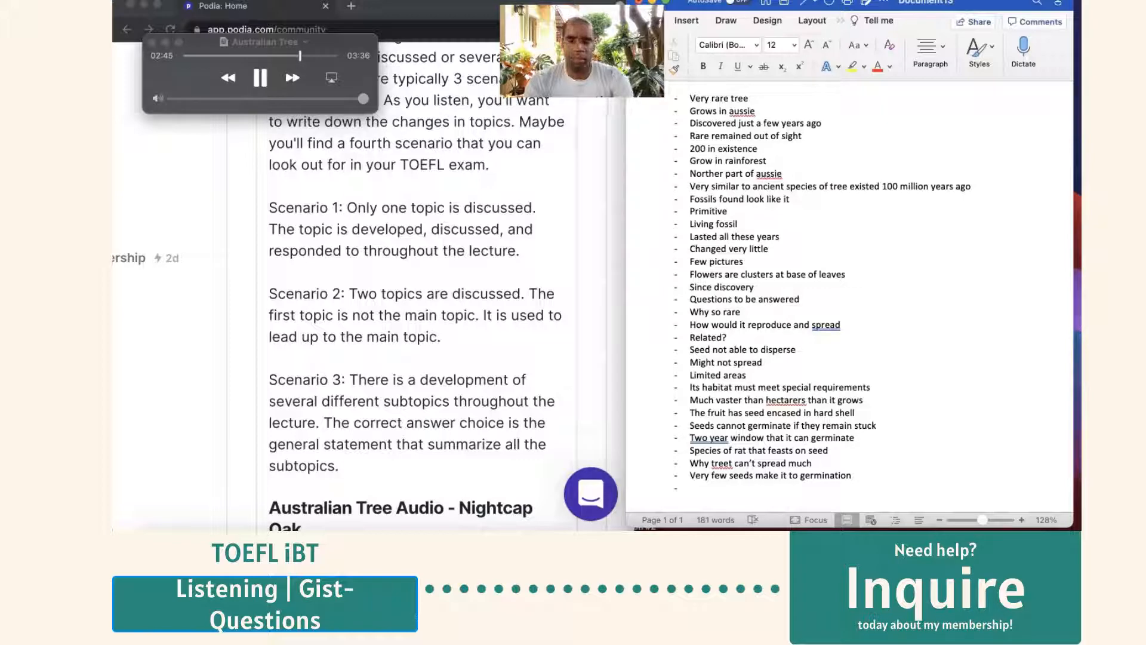
text(does)
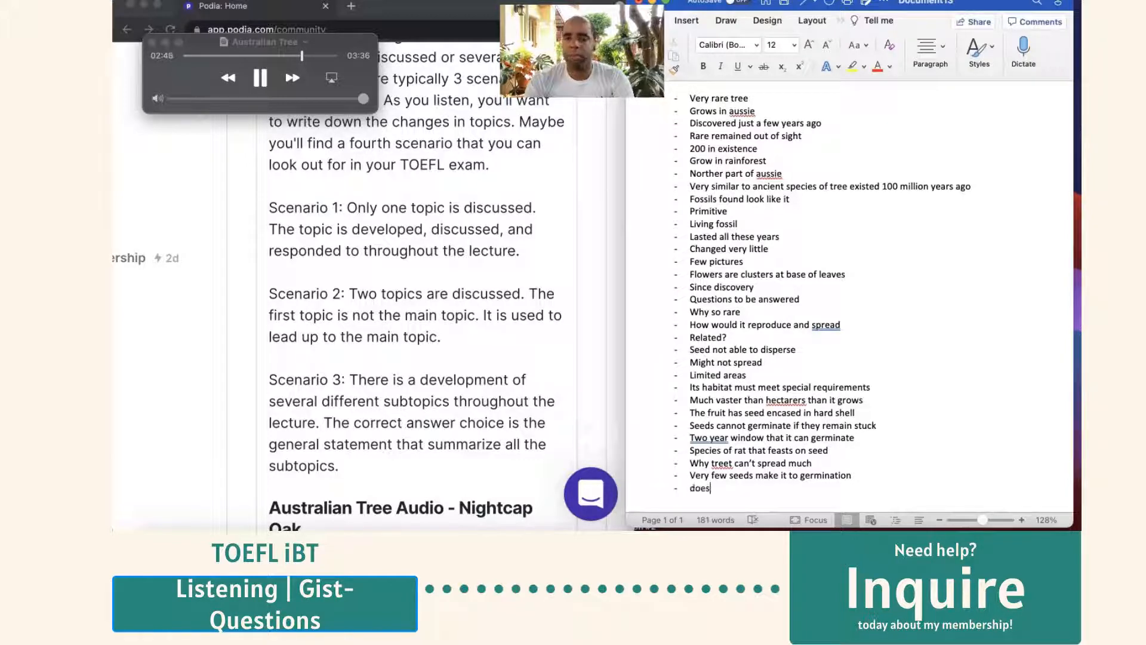
text(Doesn't explain why so rare)
text(Night cap)
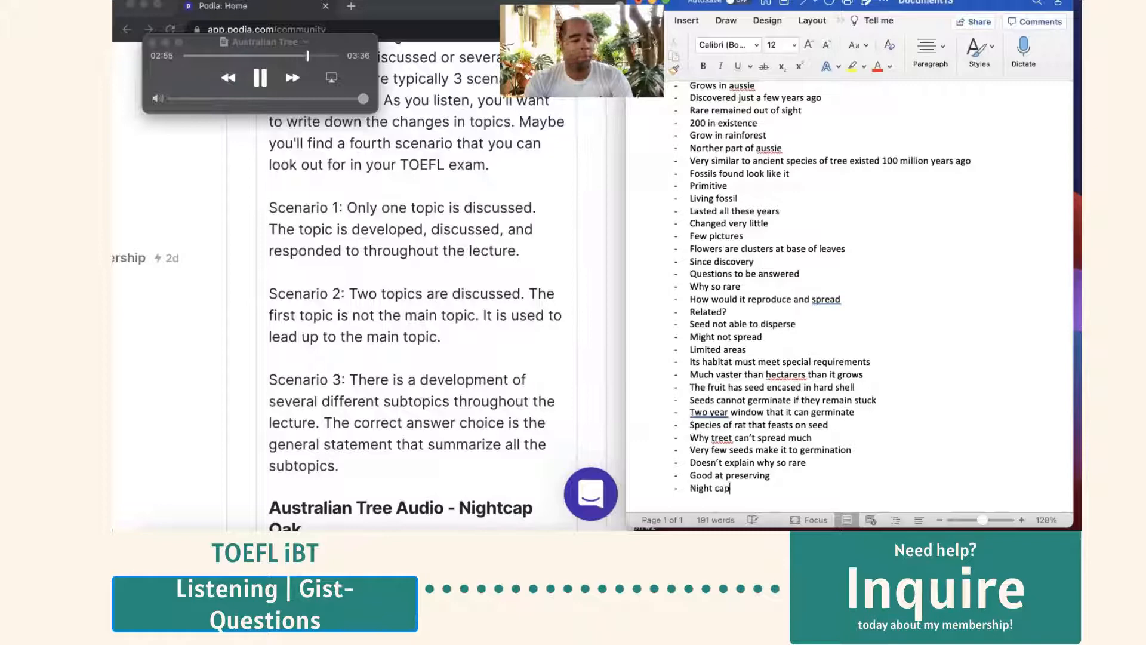
text(doesn't multiple)
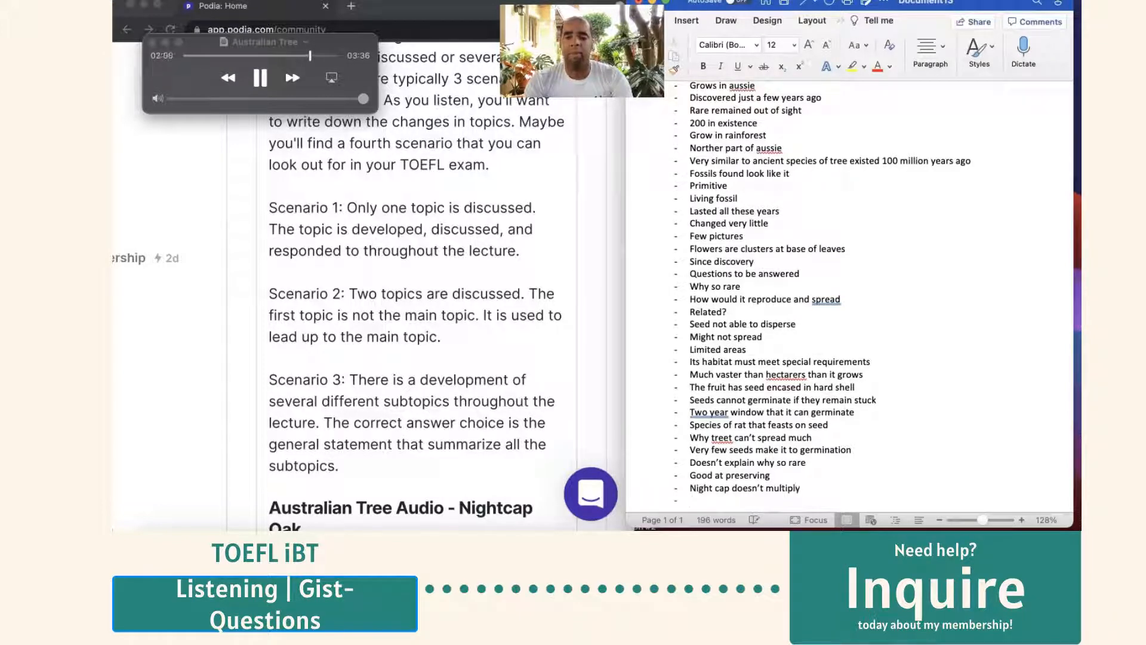
text(sta)
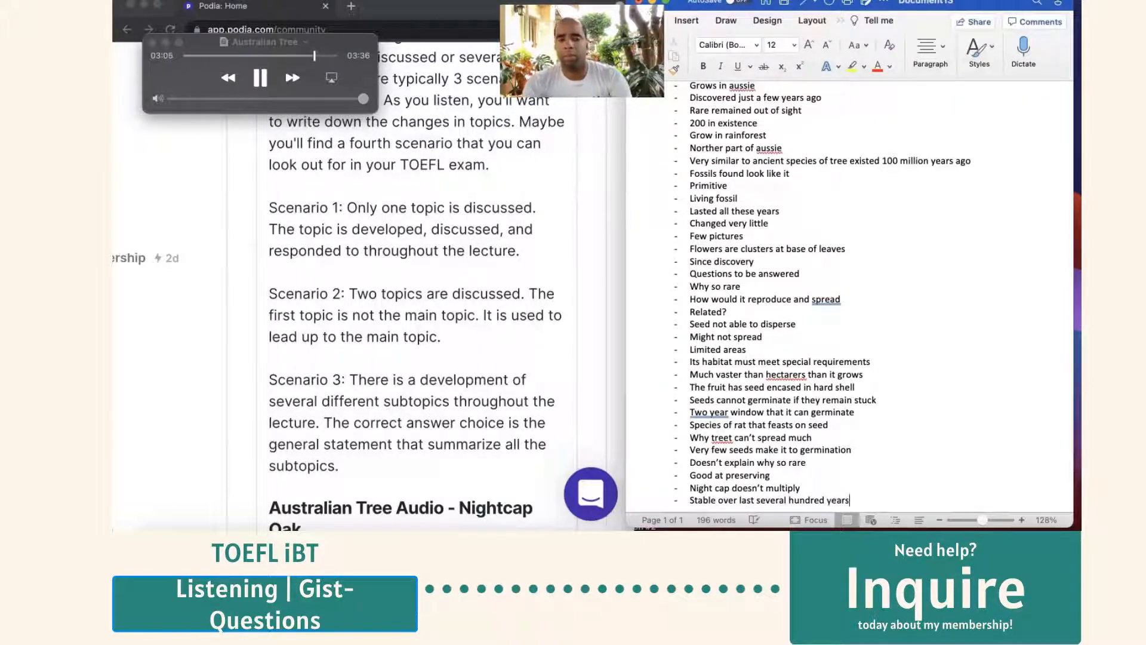
text(Remnant of)
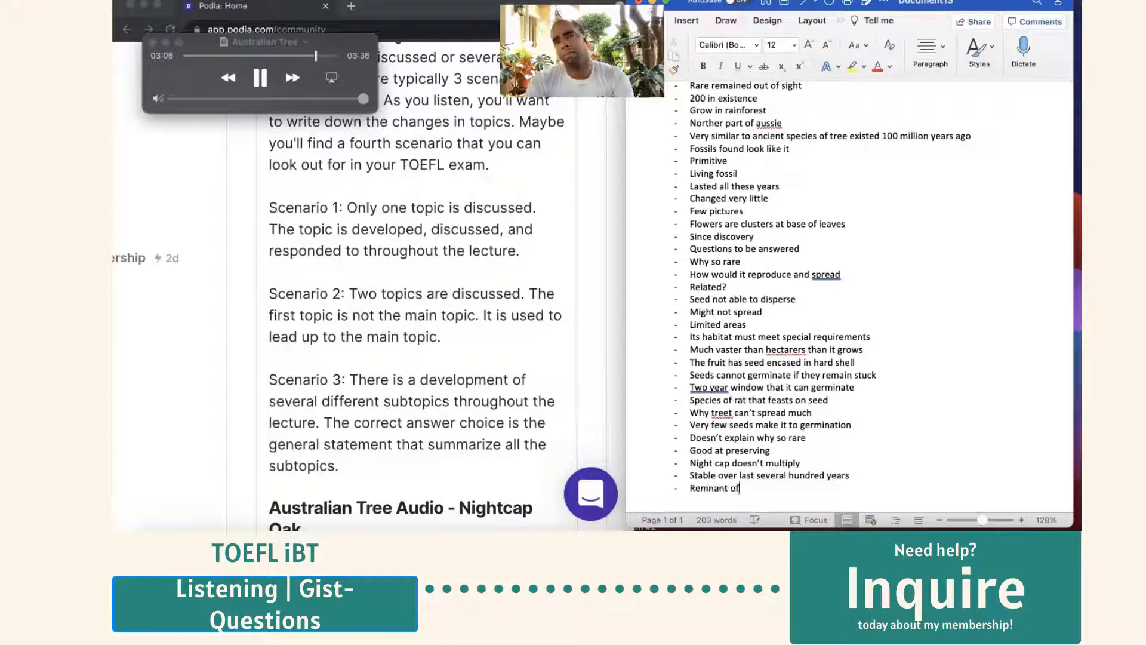
text(huge population, it)
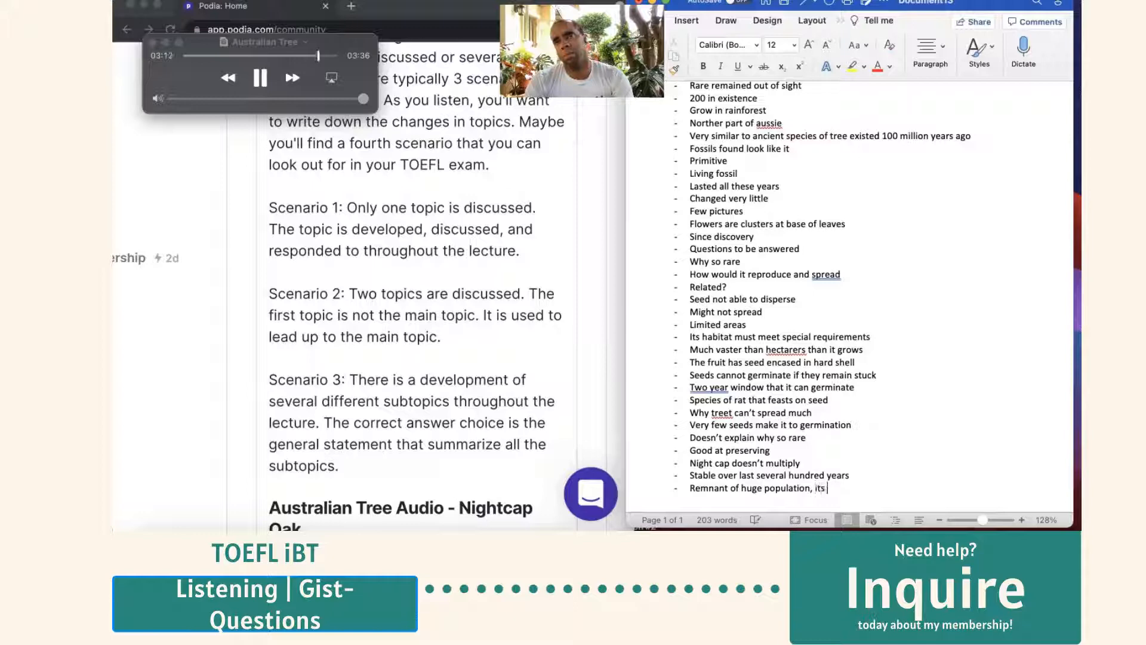
text(species in ret)
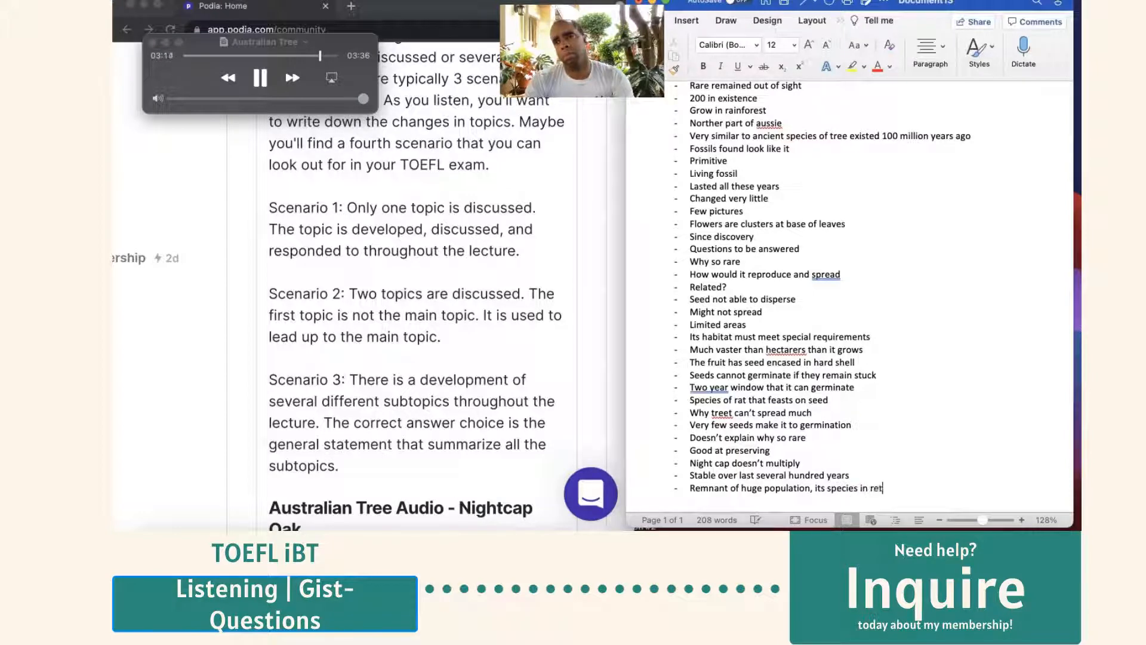
text(What we know, species doesn’t multiple well)
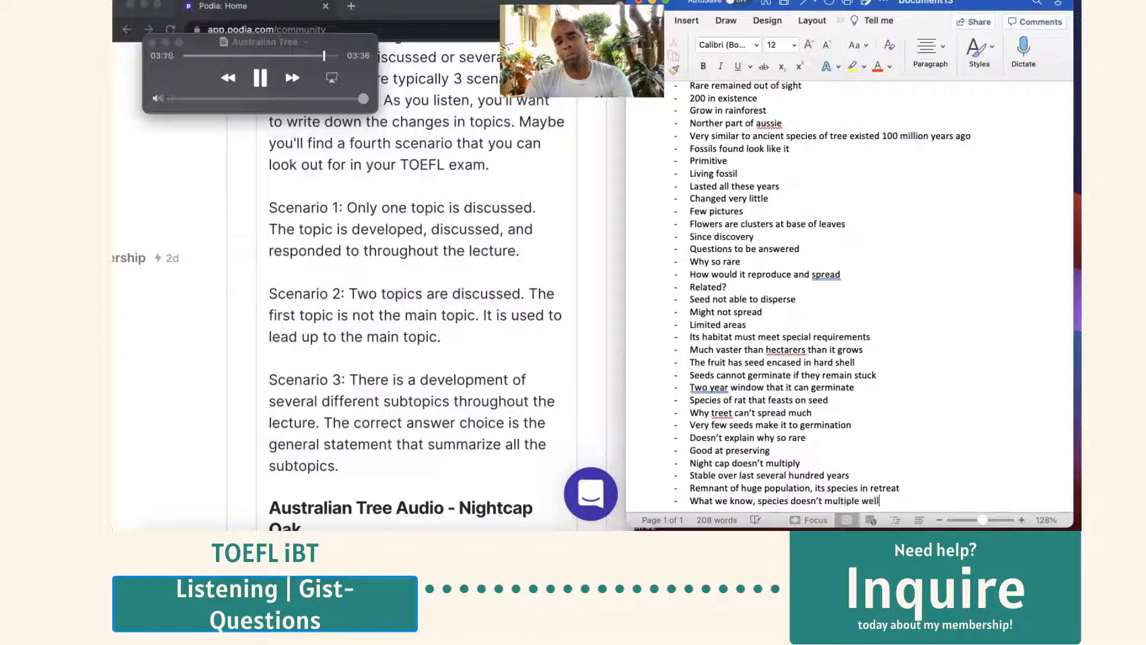
text(Maintain it)
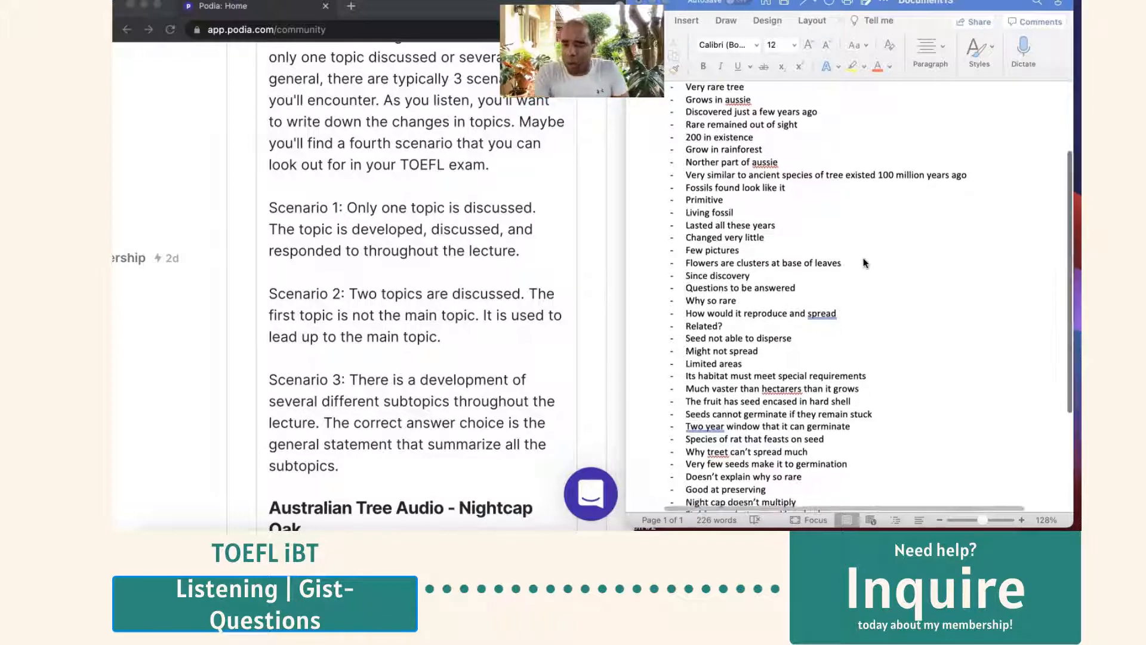
scroll(down, 3)
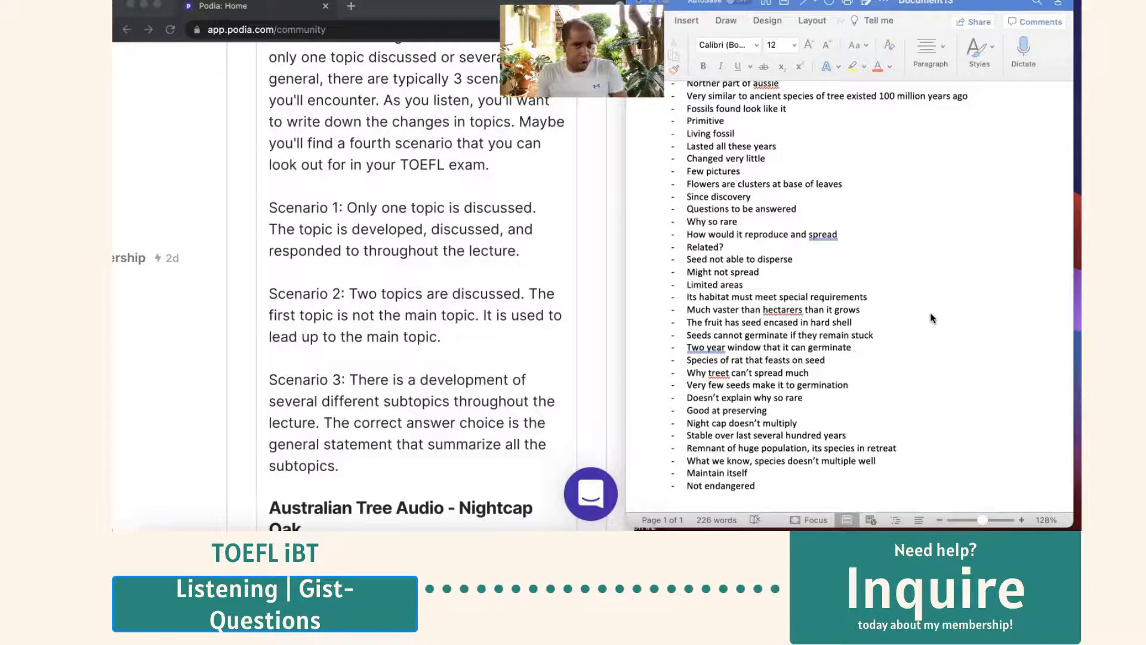
scroll(down, 3)
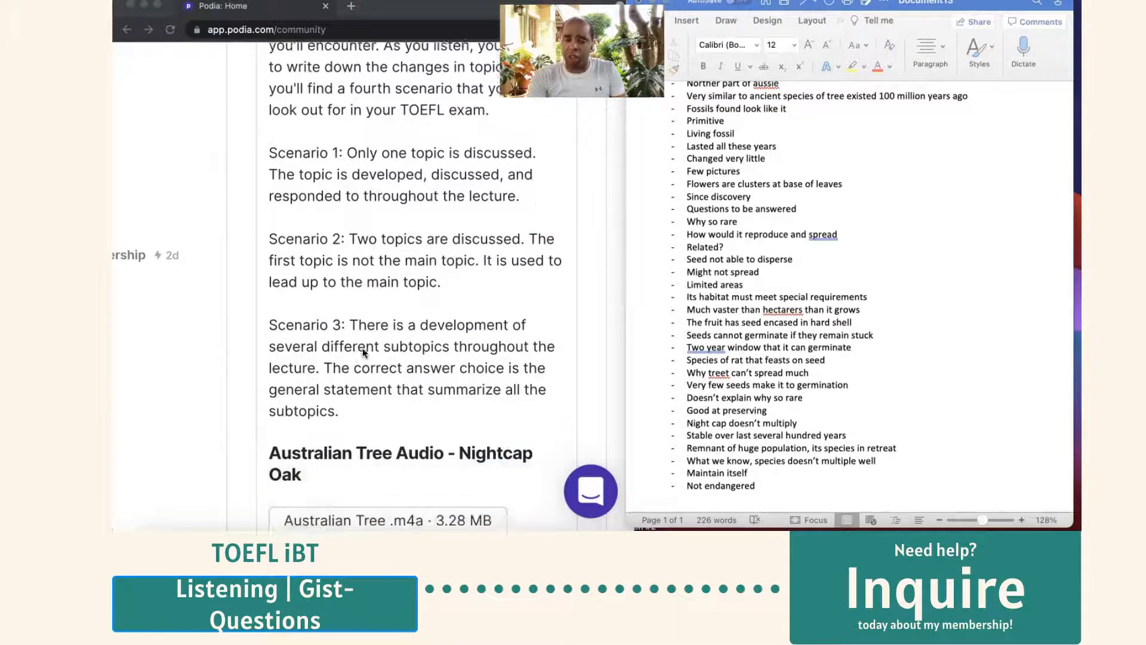
scroll(down, 3)
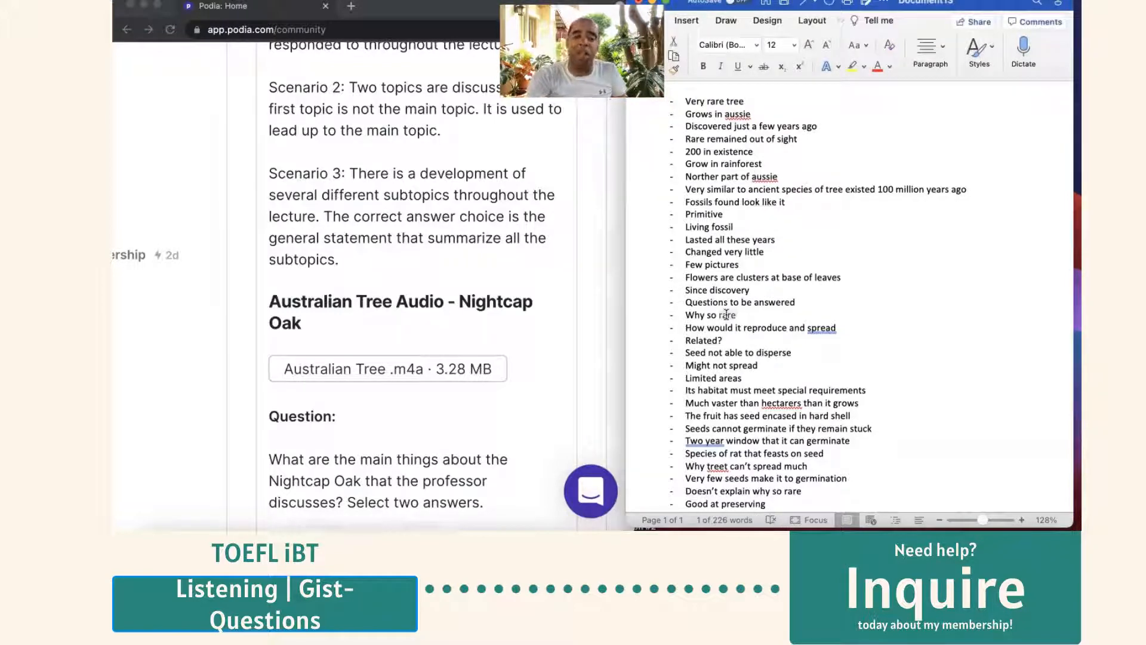
scroll(down, 3)
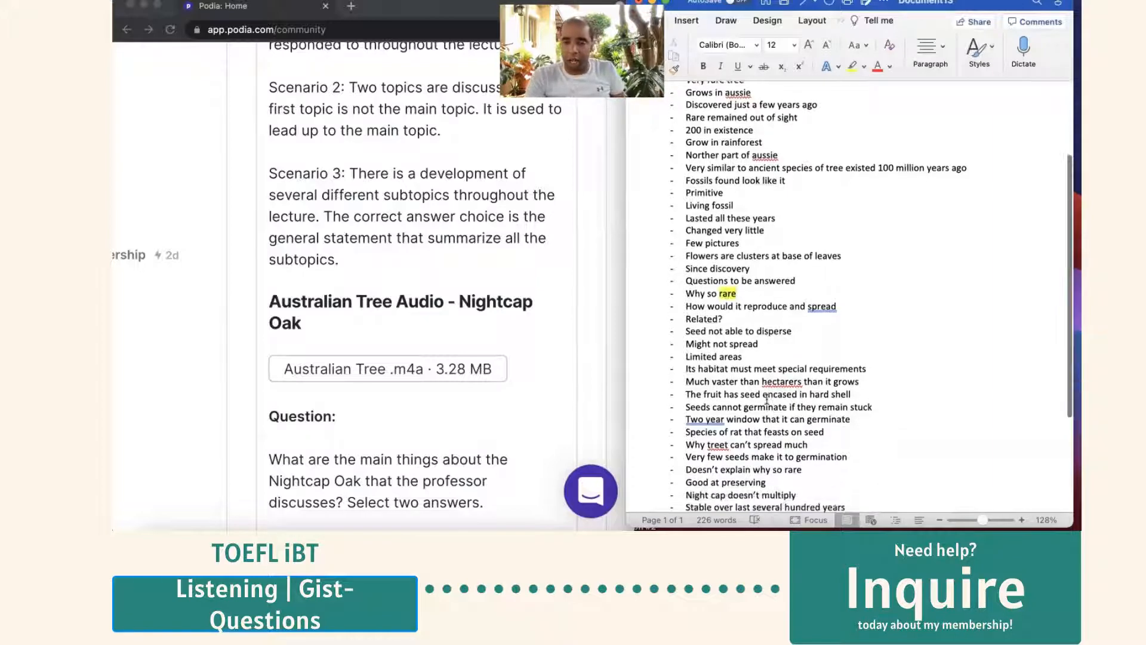
scroll(down, 3)
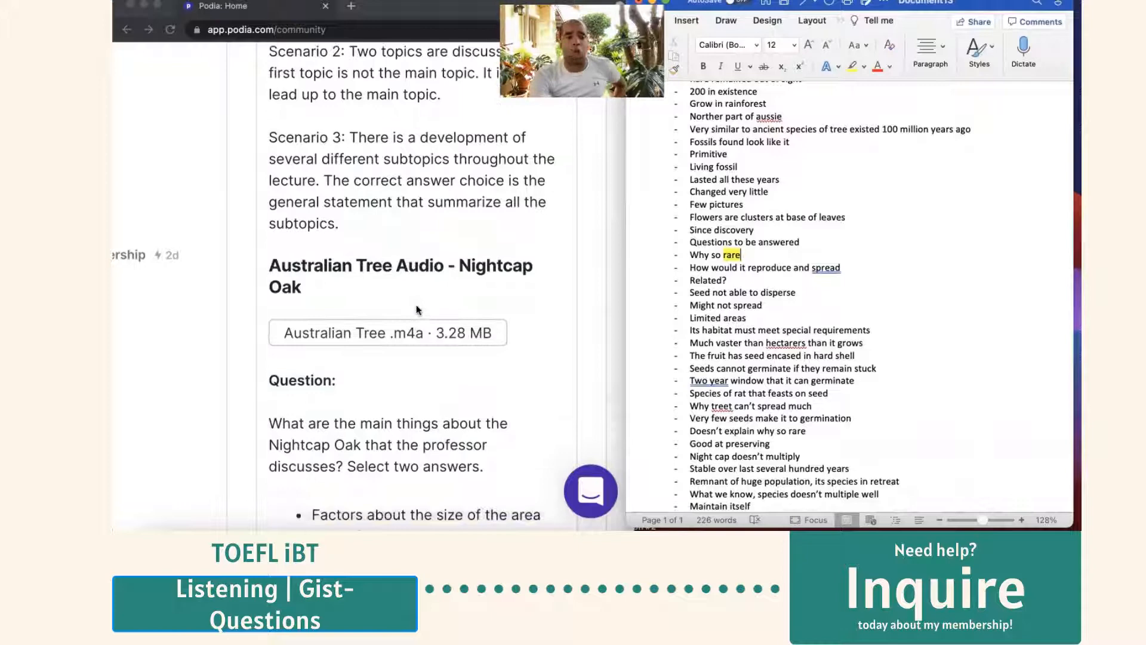
scroll(down, 3)
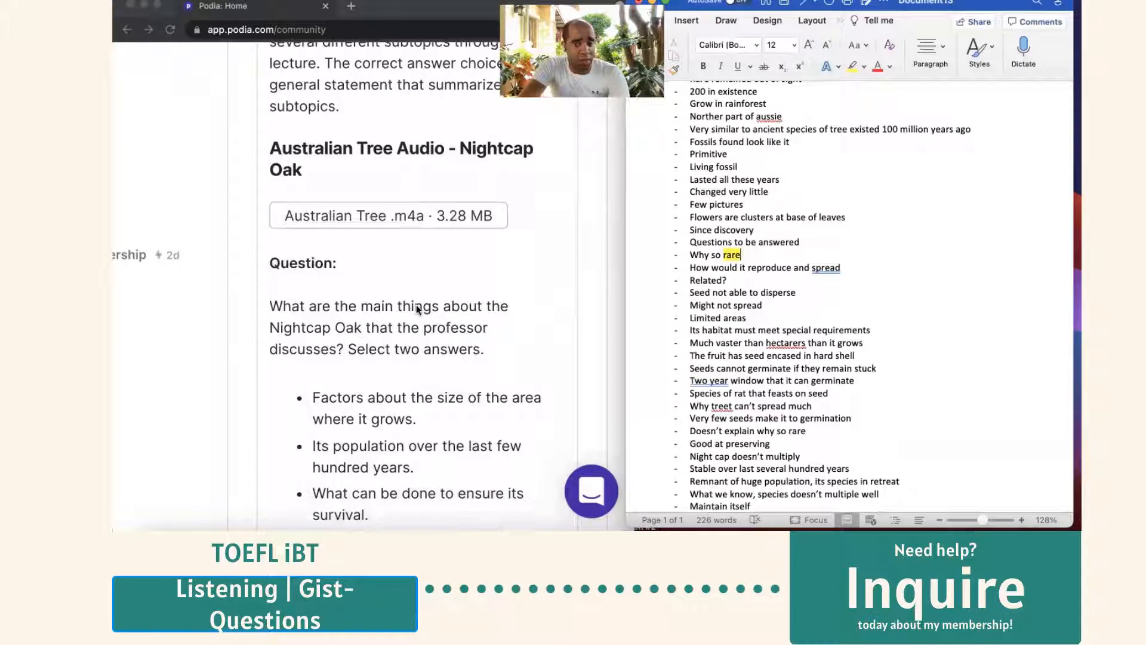
scroll(down, 3)
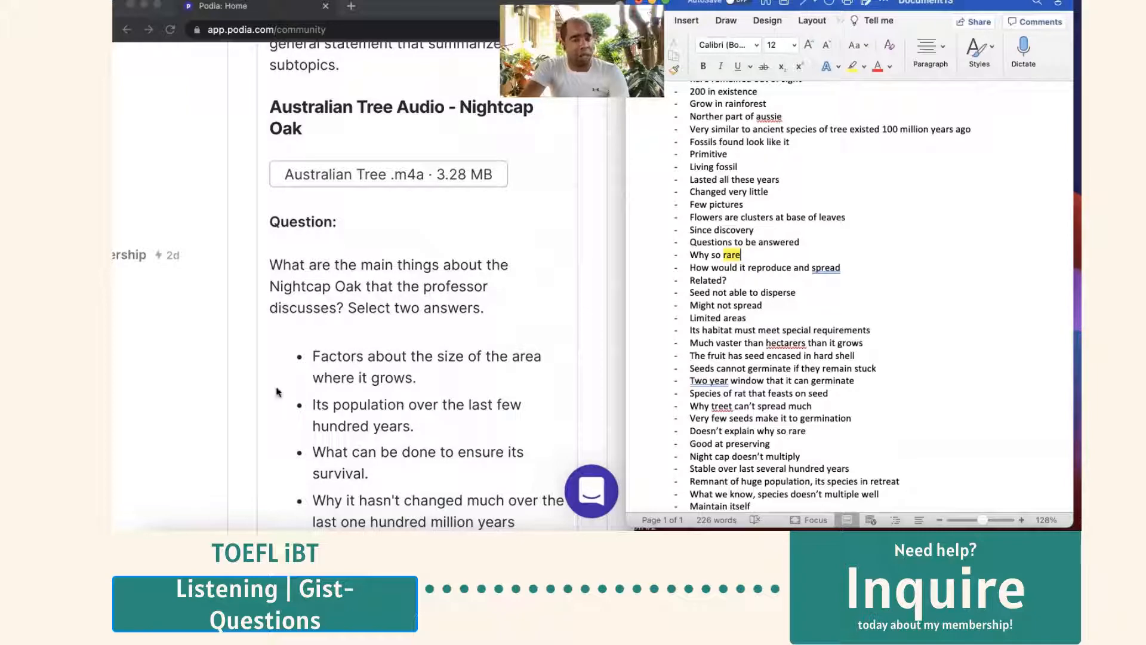
scroll(down, 3)
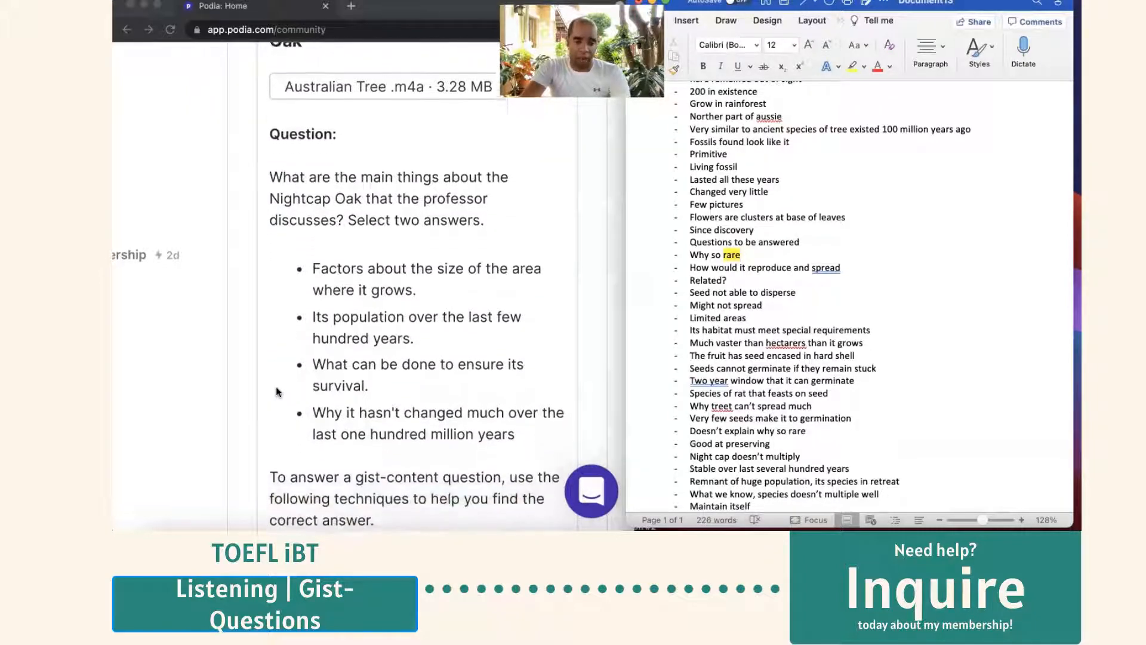
scroll(down, 3)
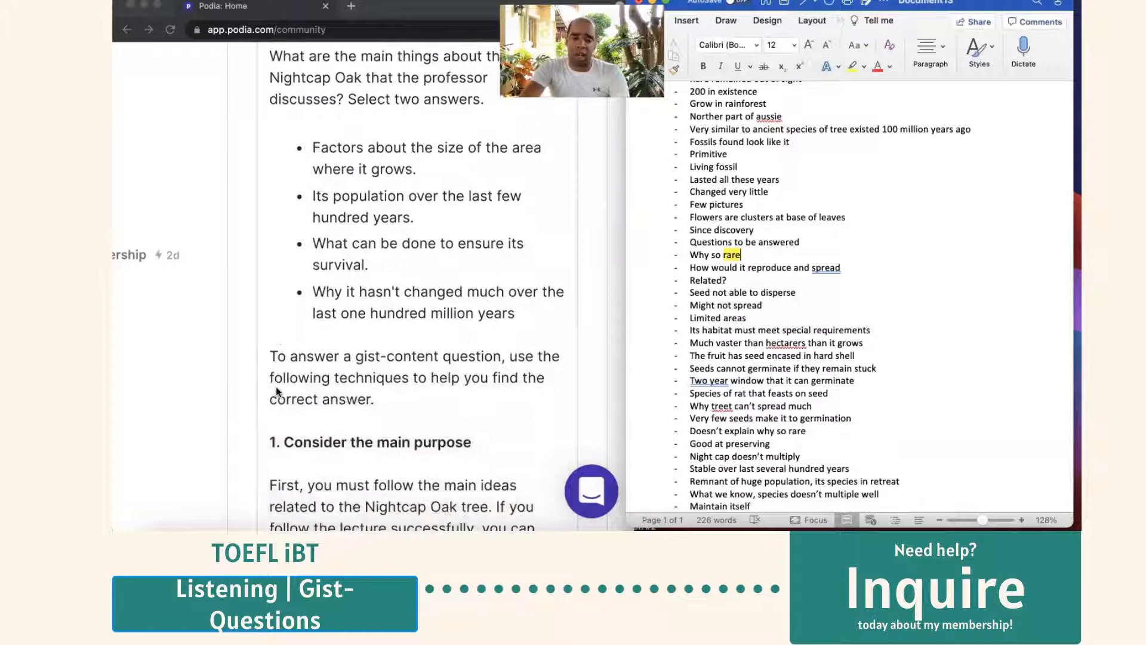
scroll(down, 3)
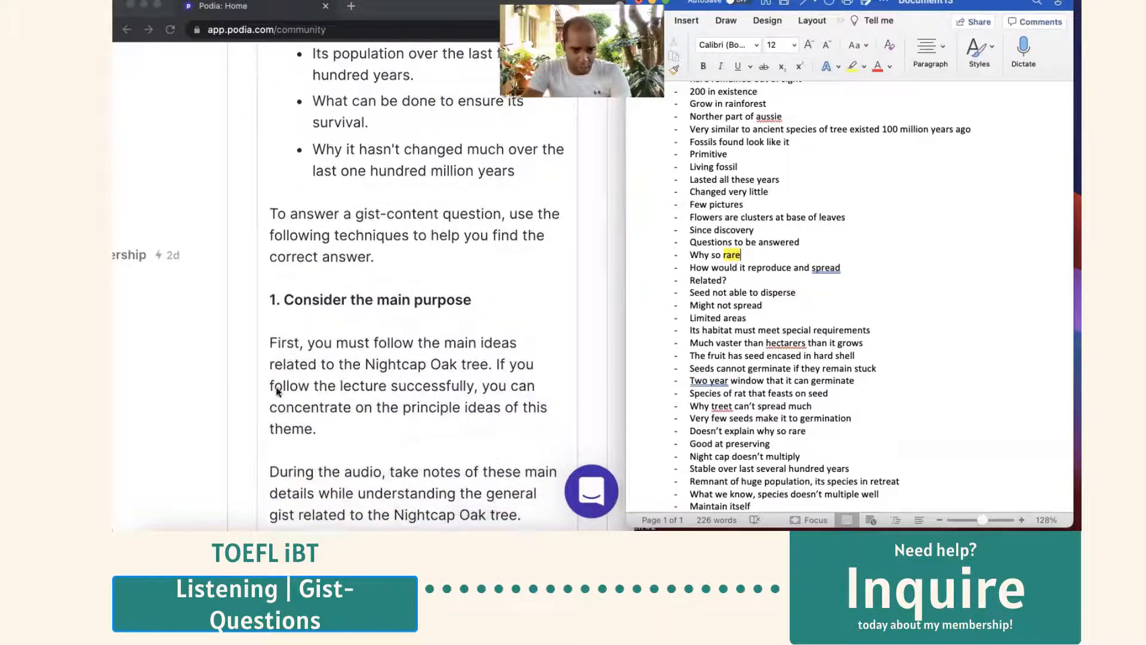
scroll(down, 3)
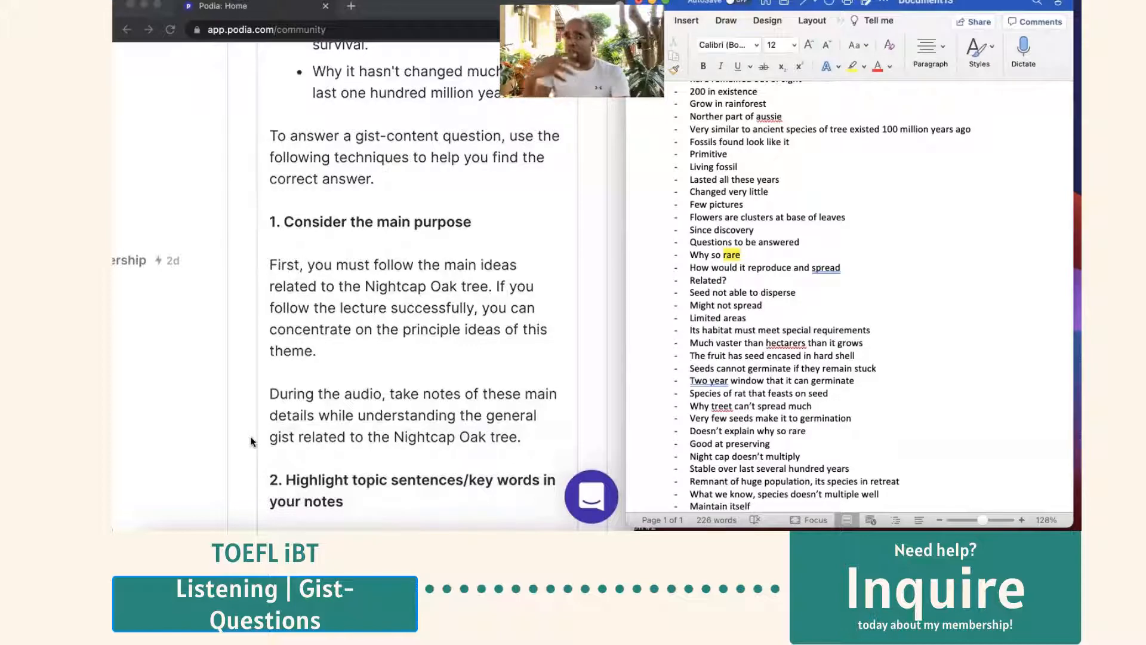
scroll(down, 3)
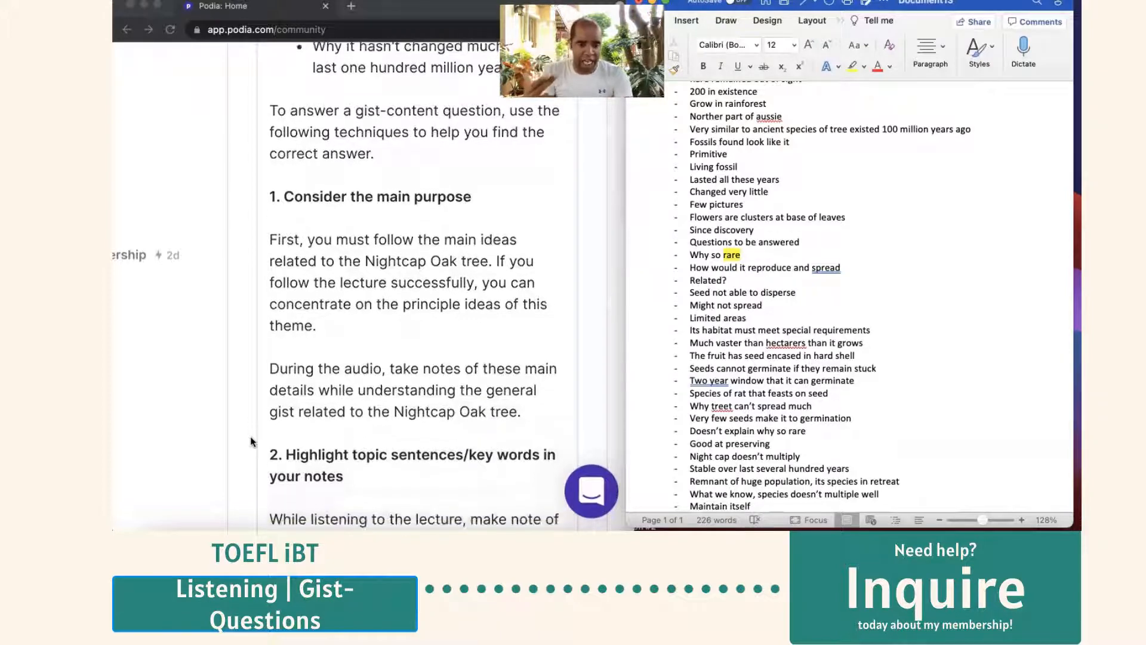
scroll(down, 3)
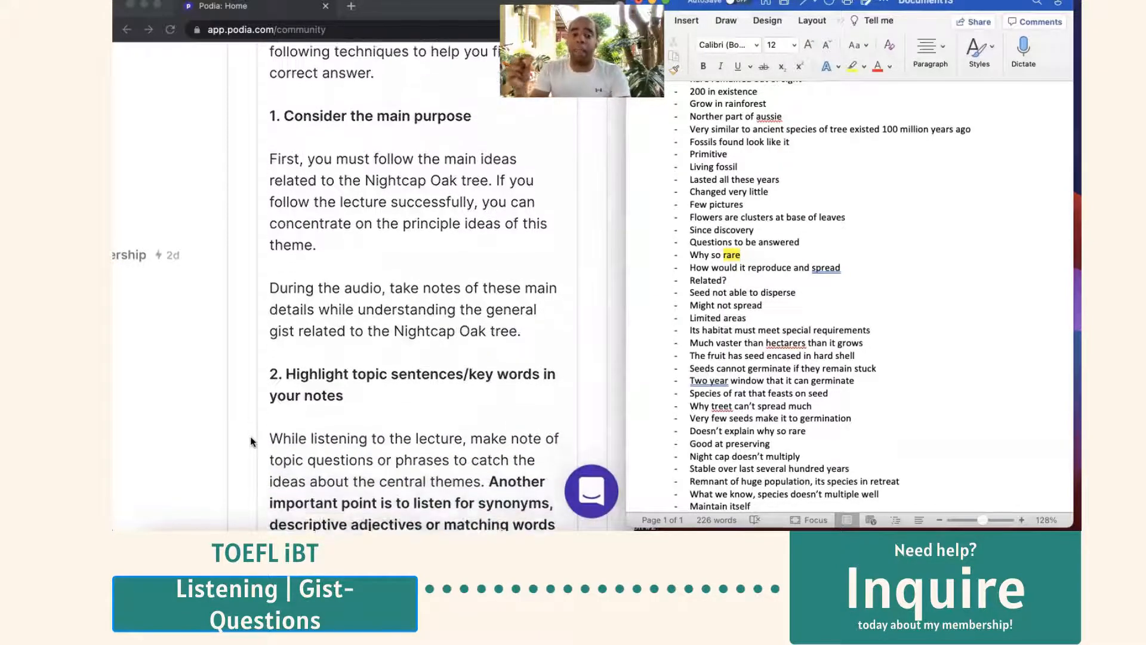
scroll(down, 3)
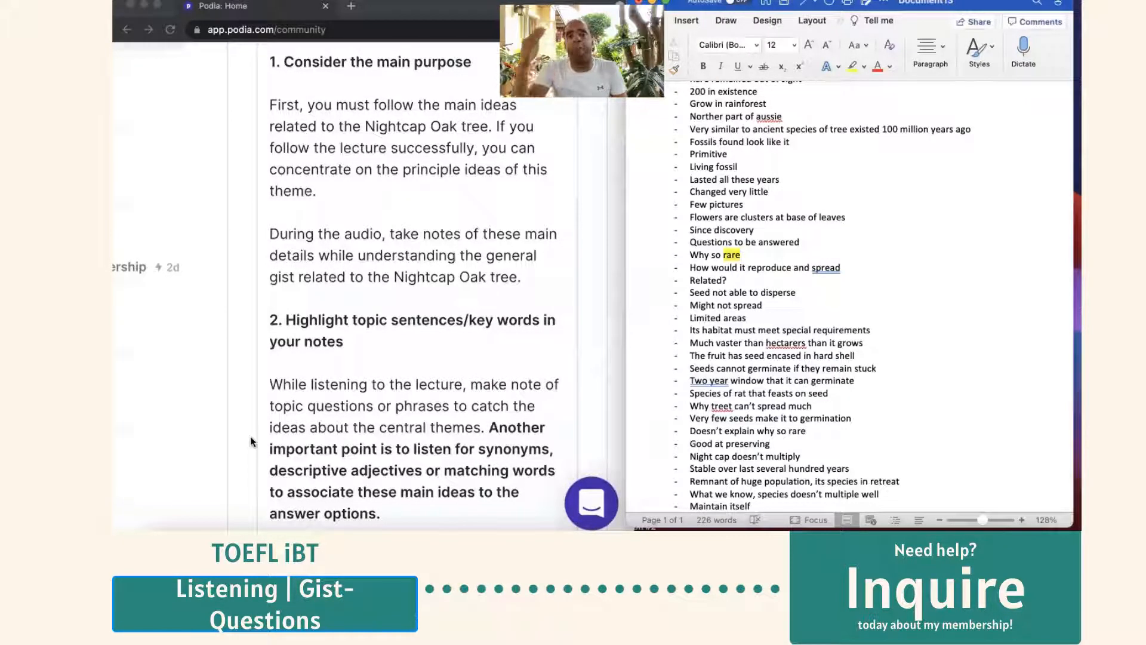
scroll(down, 3)
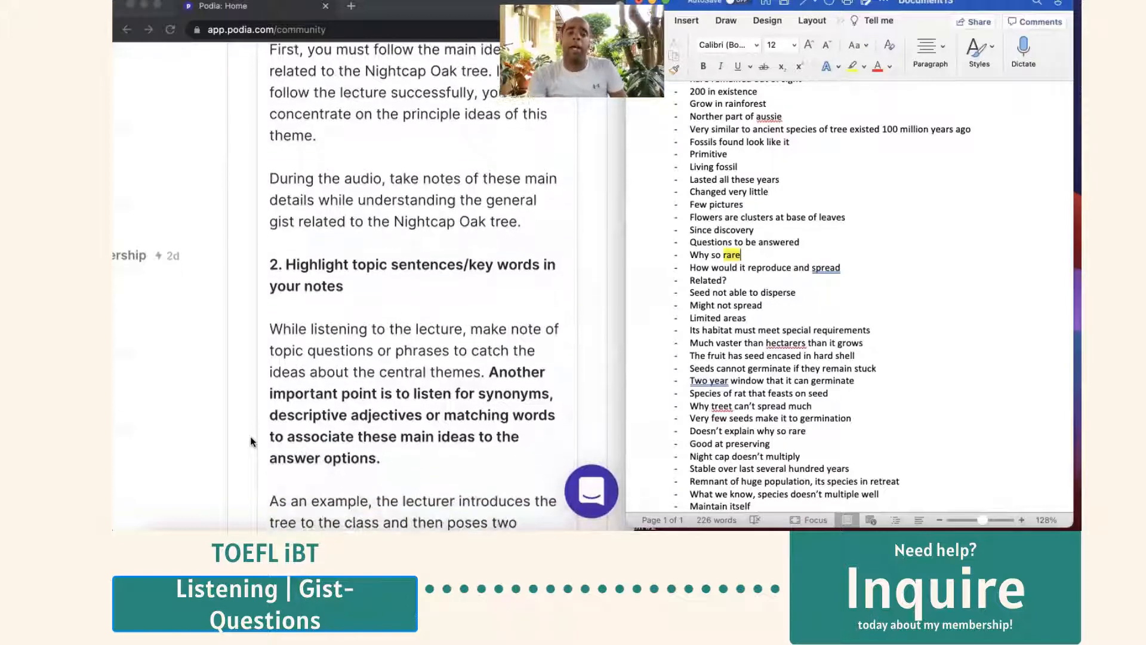
scroll(down, 3)
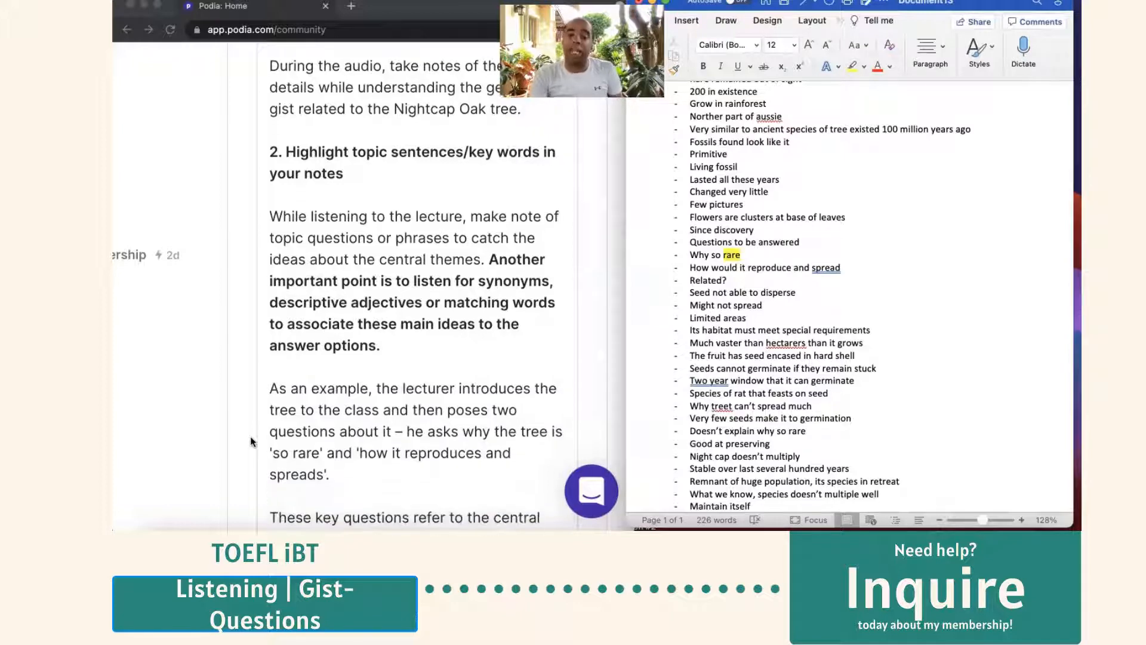
scroll(down, 3)
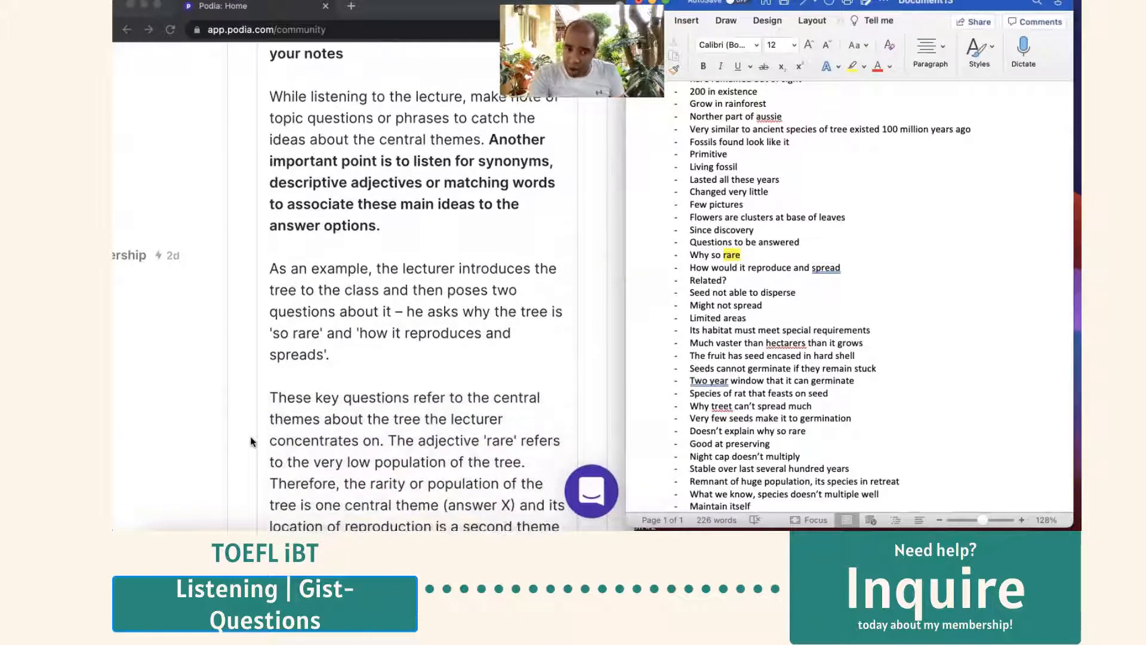
scroll(down, 3)
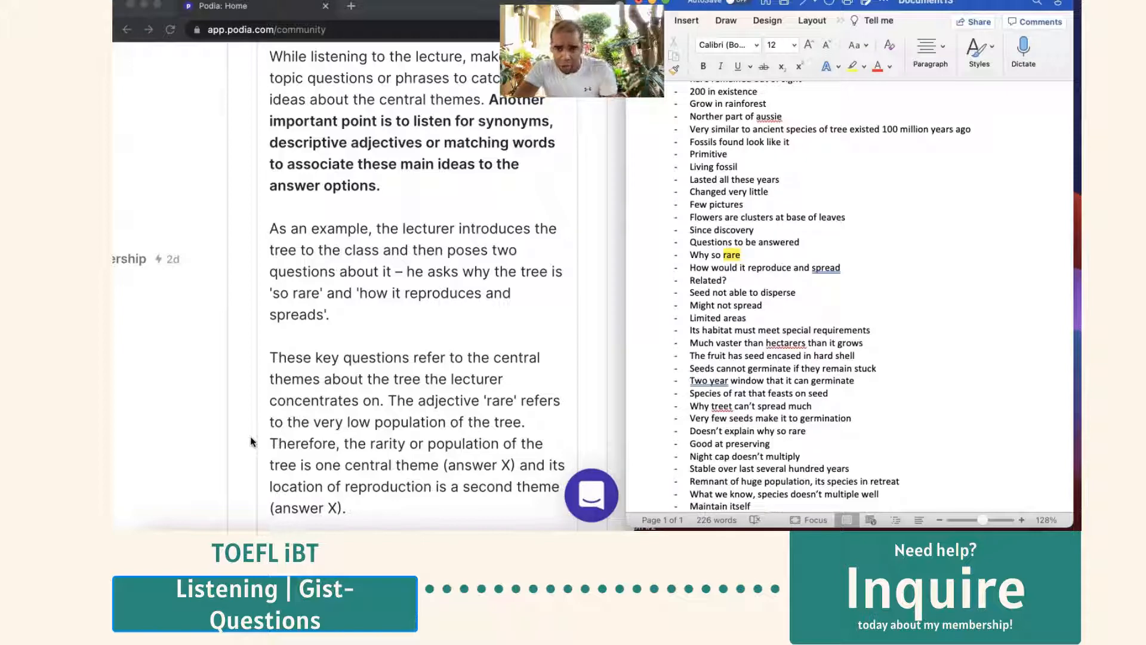
scroll(down, 3)
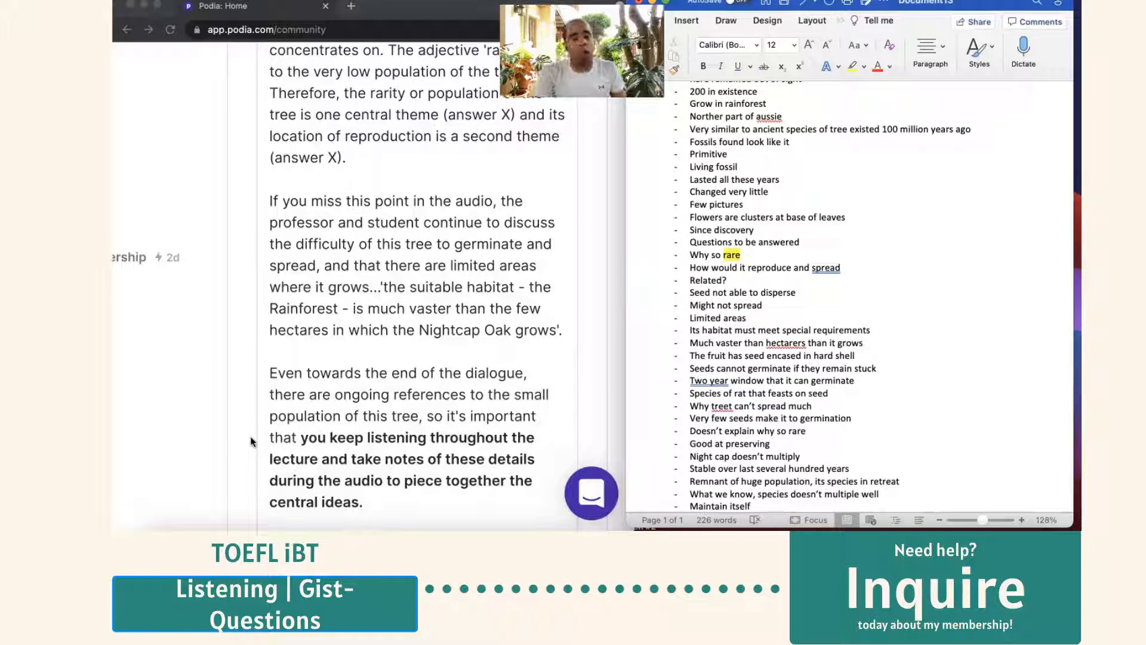
scroll(down, 3)
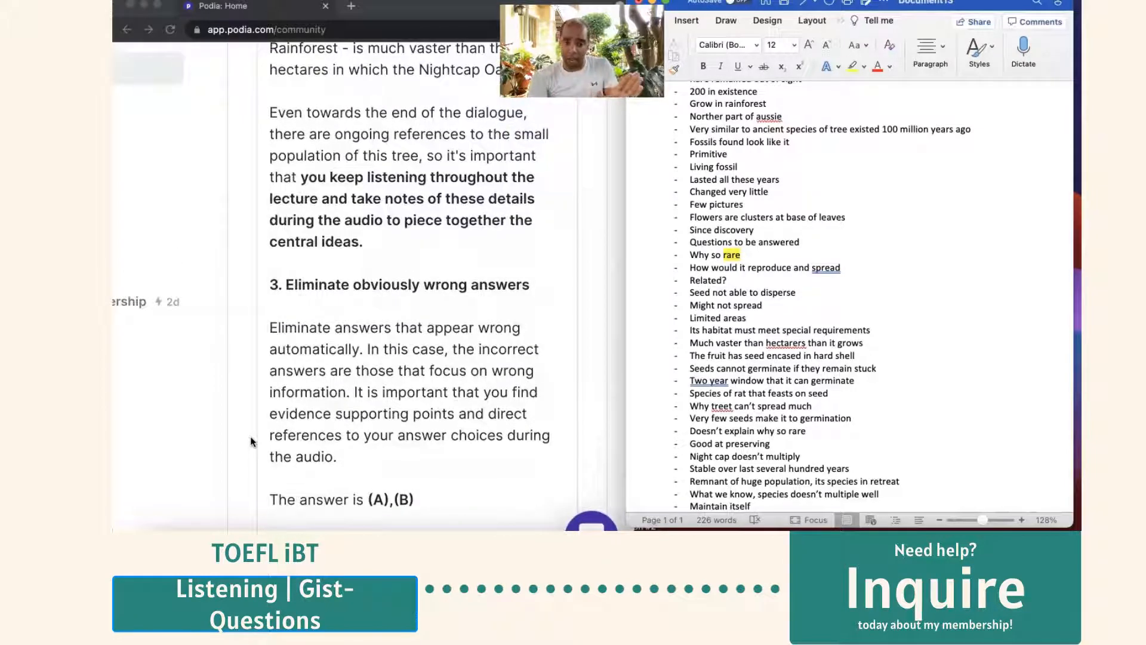
scroll(down, 3)
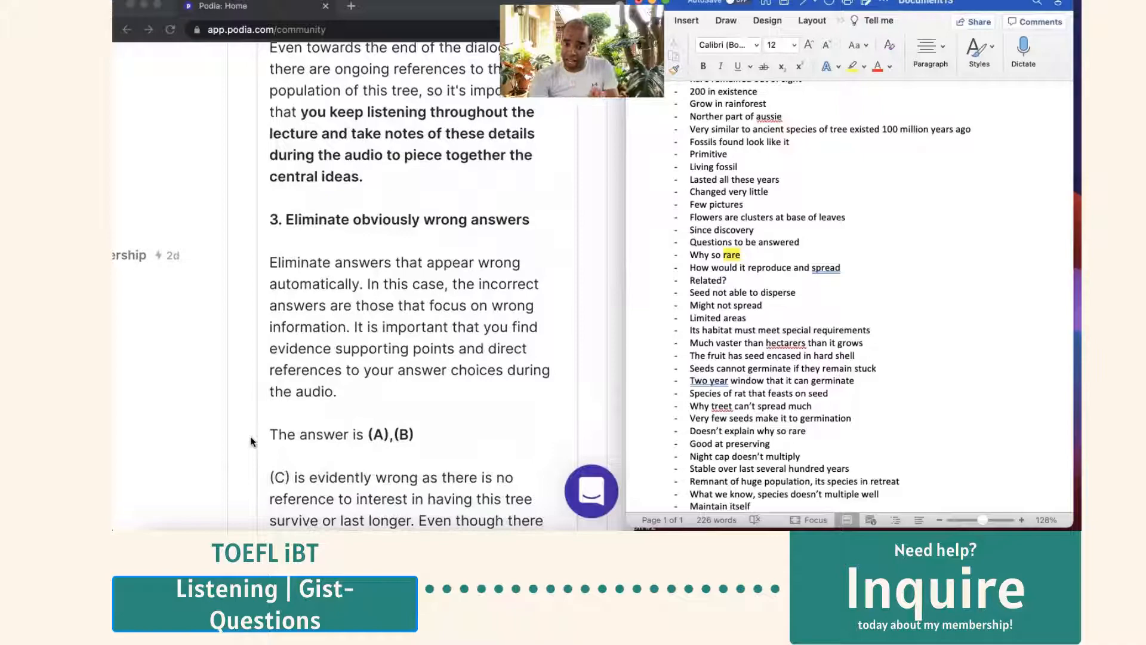
scroll(down, 3)
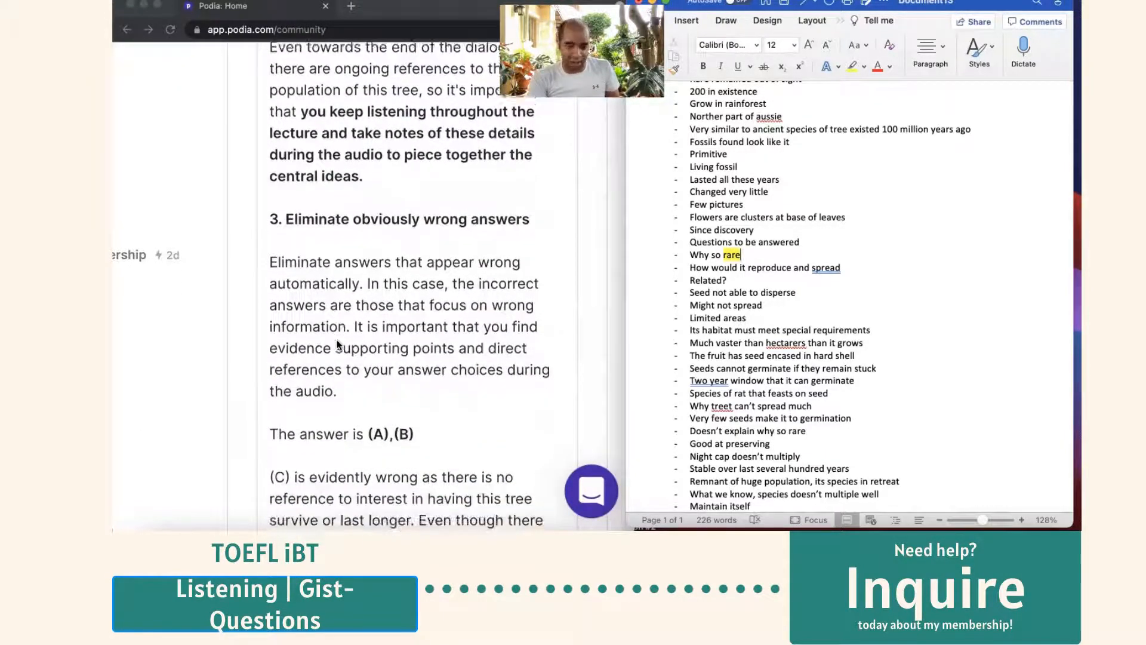
scroll(down, 3)
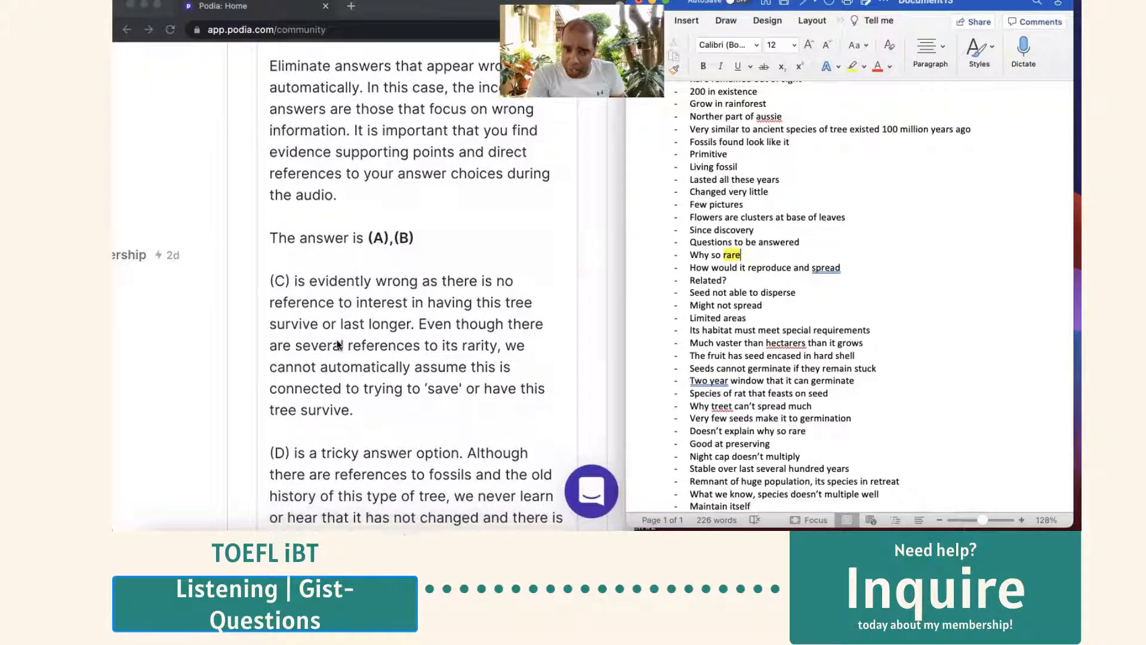
scroll(down, 3)
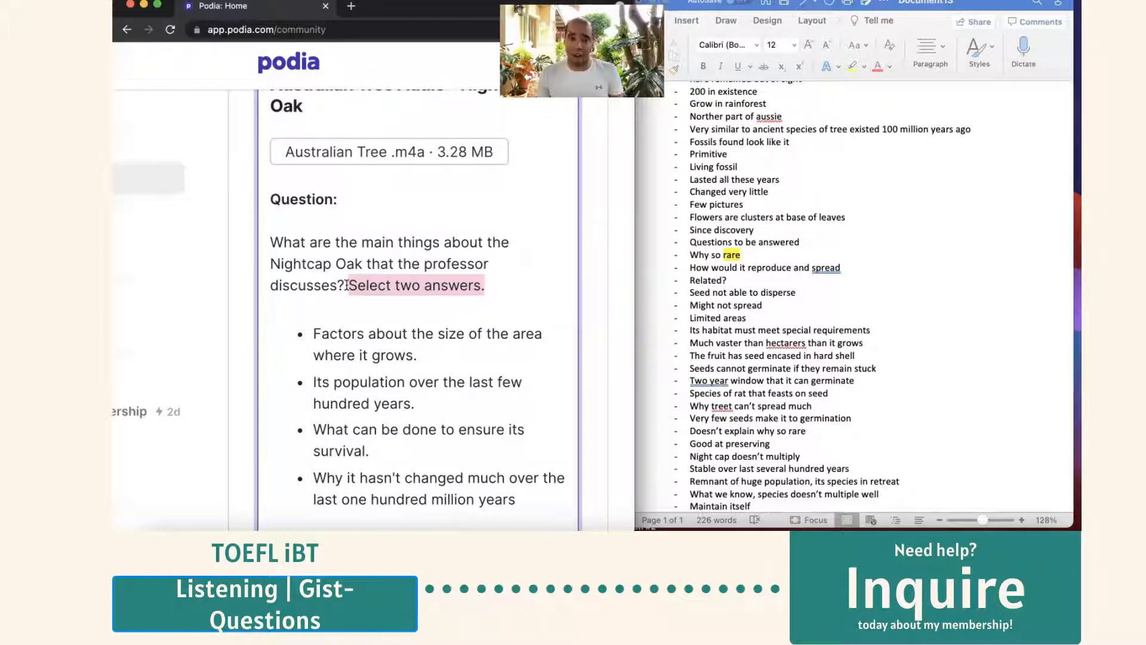
scroll(down, 3)
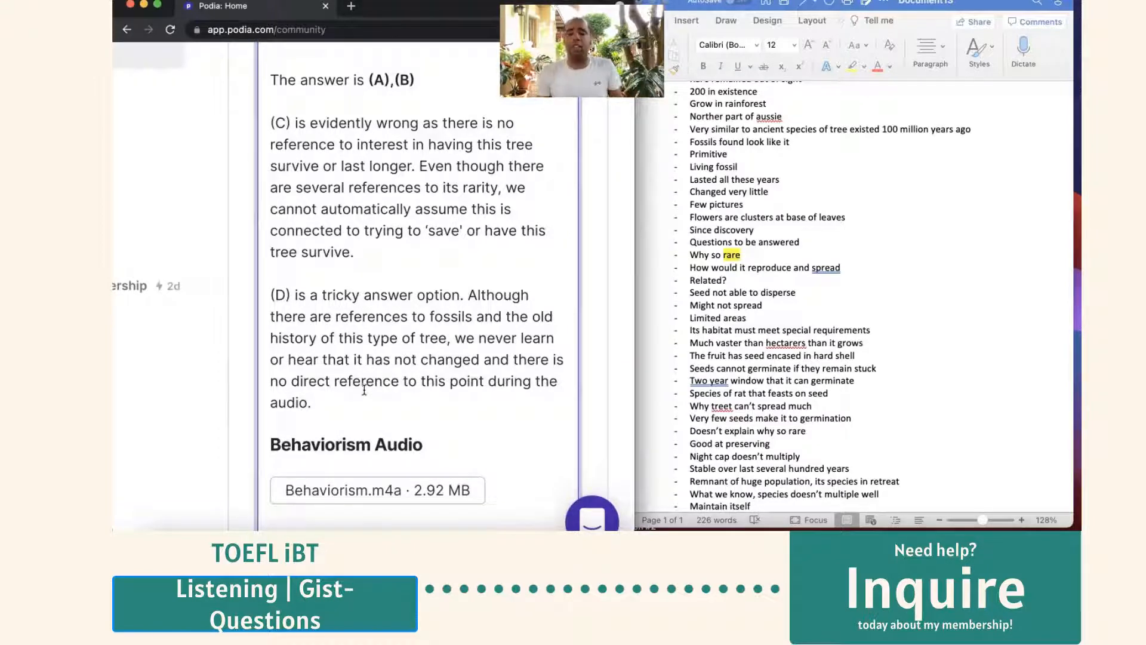
scroll(down, 3)
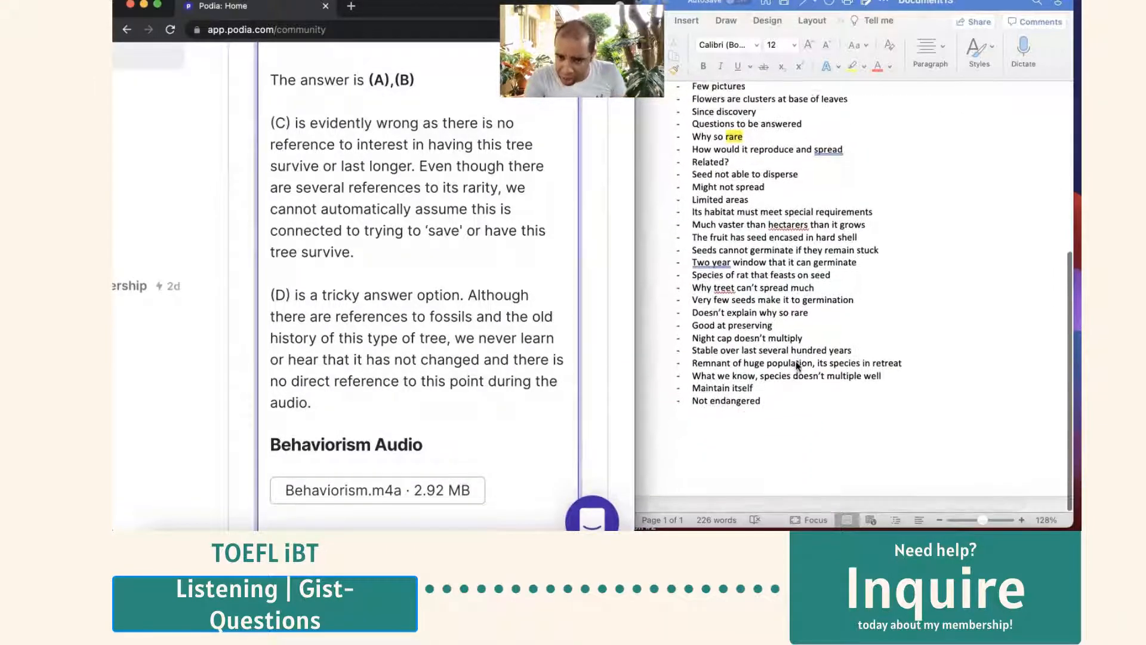